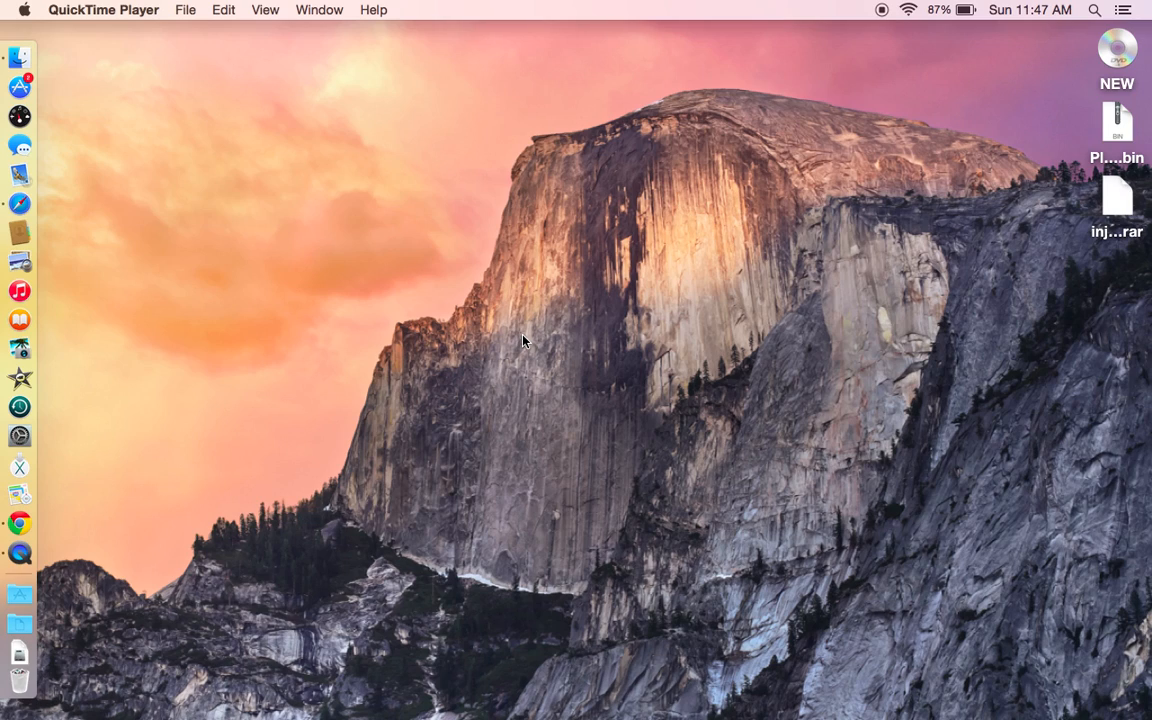
mouse_move(288, 362)
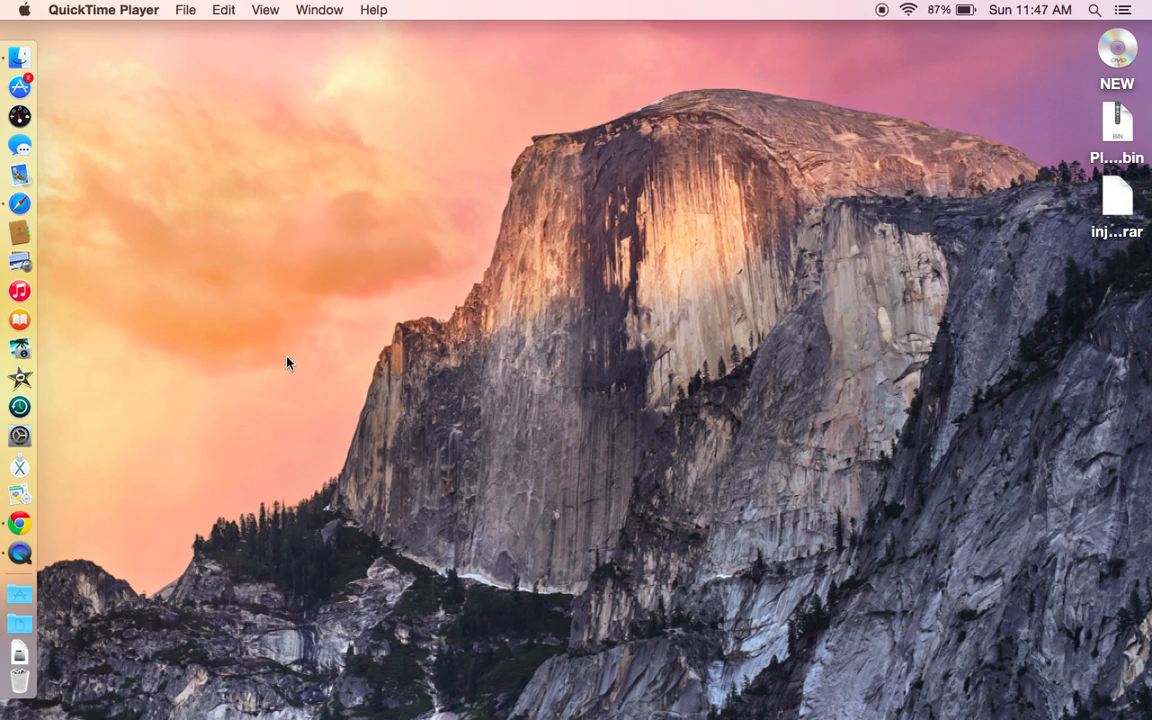
mouse_move(540, 204)
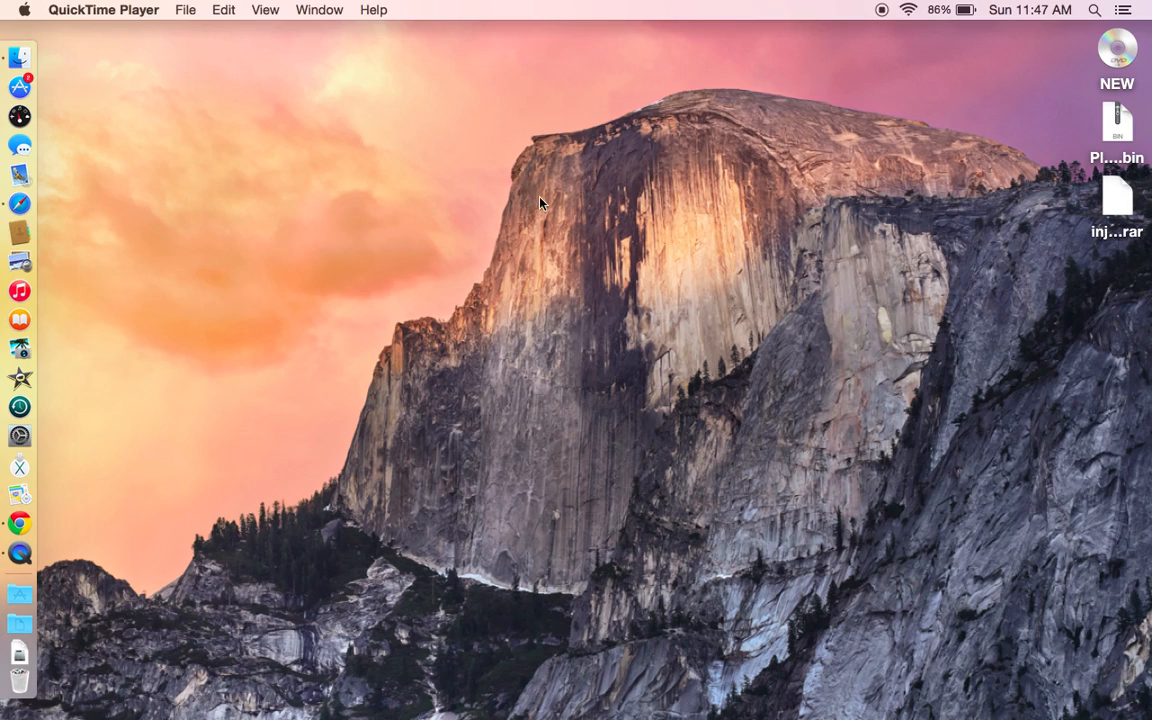
mouse_move(448, 212)
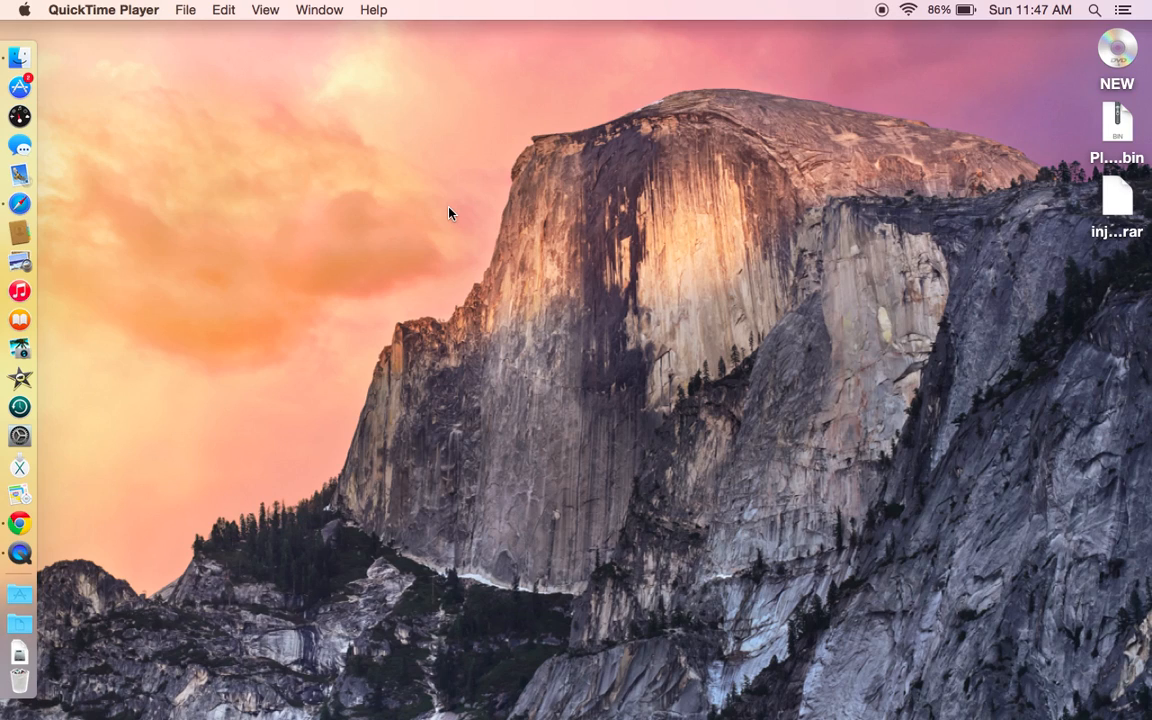
mouse_move(284, 380)
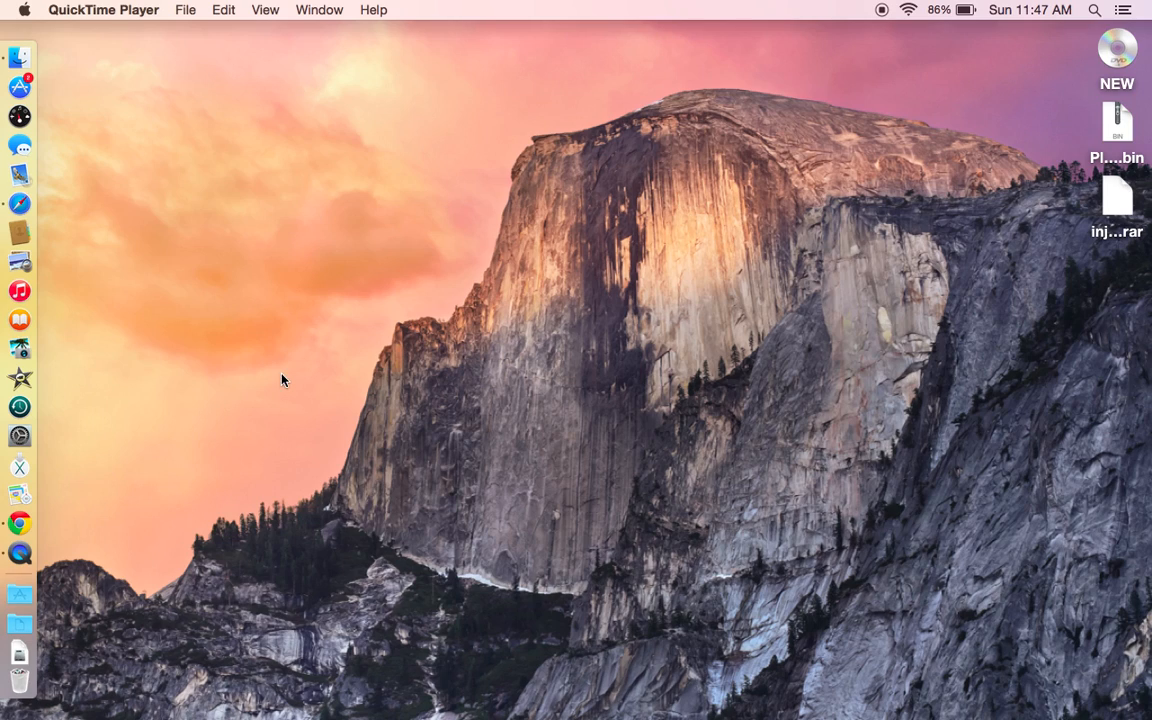
mouse_move(422, 268)
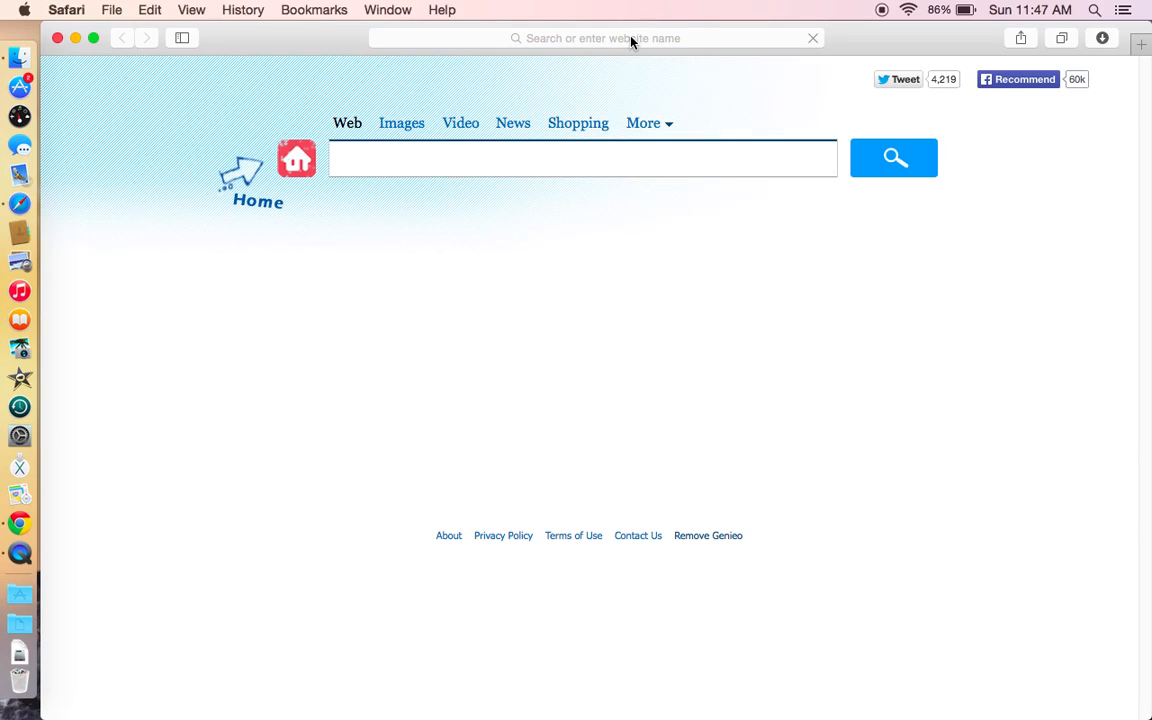
Search YouTube for 'eminem rap god', play the Rap God Lyrics - Eminem video and pause it.
click(596, 38)
text(yout)
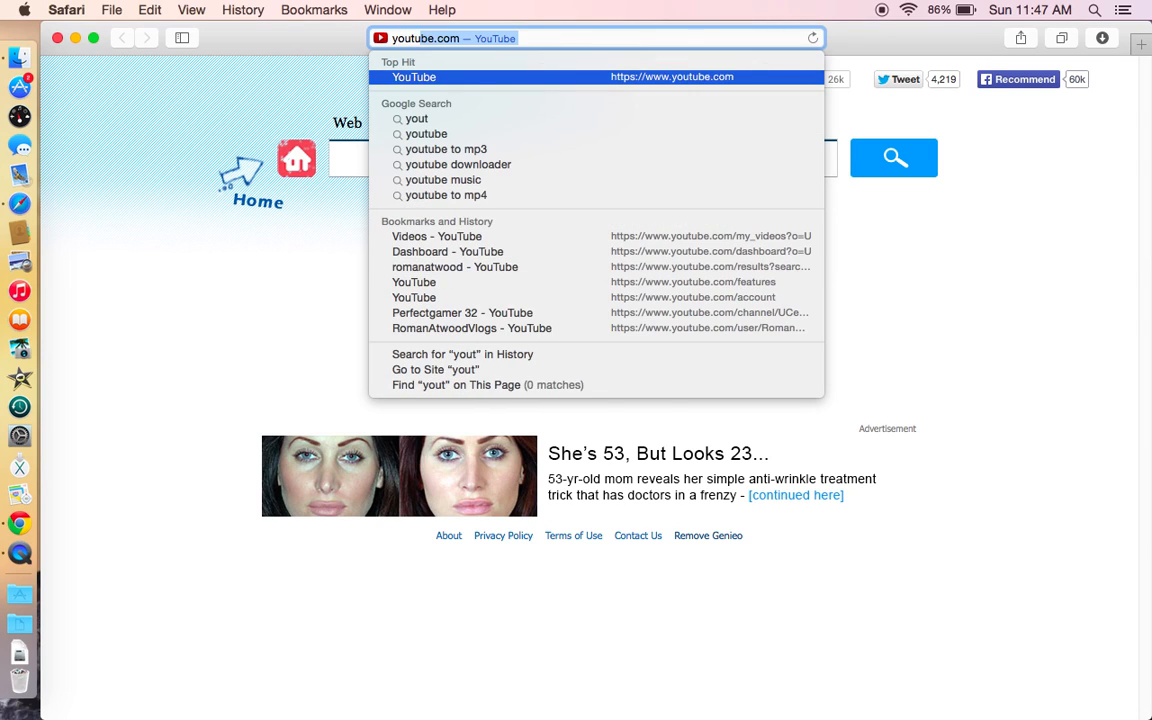
click(414, 76)
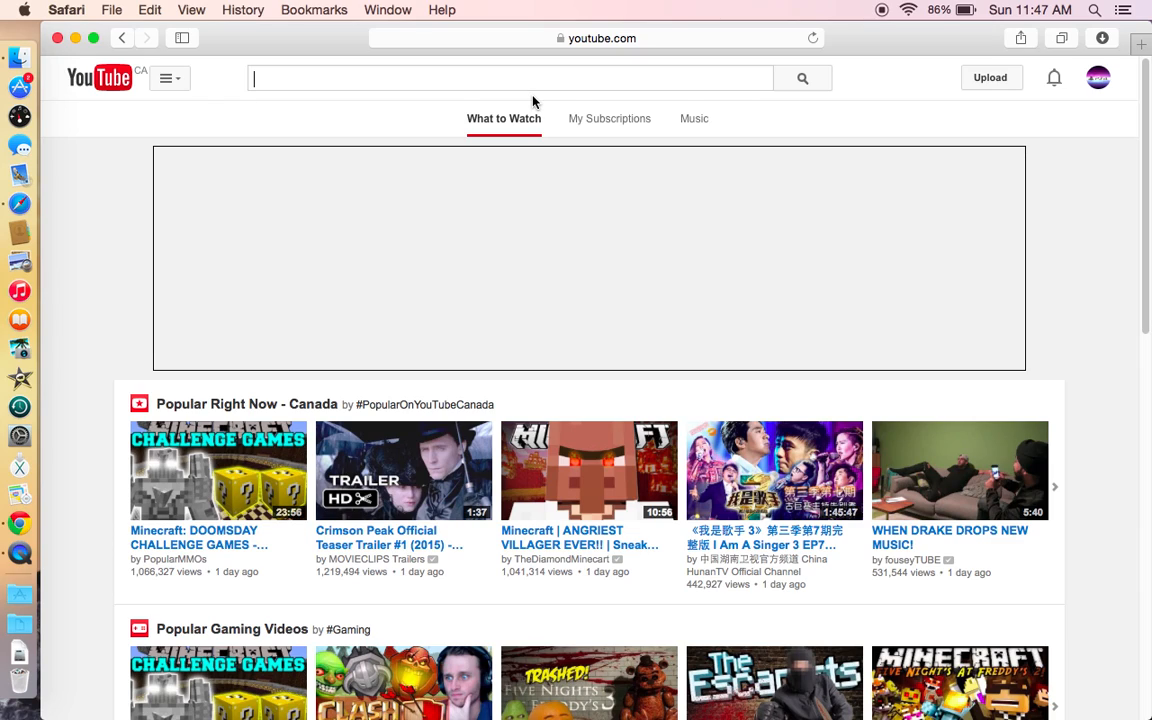
mouse_move(434, 70)
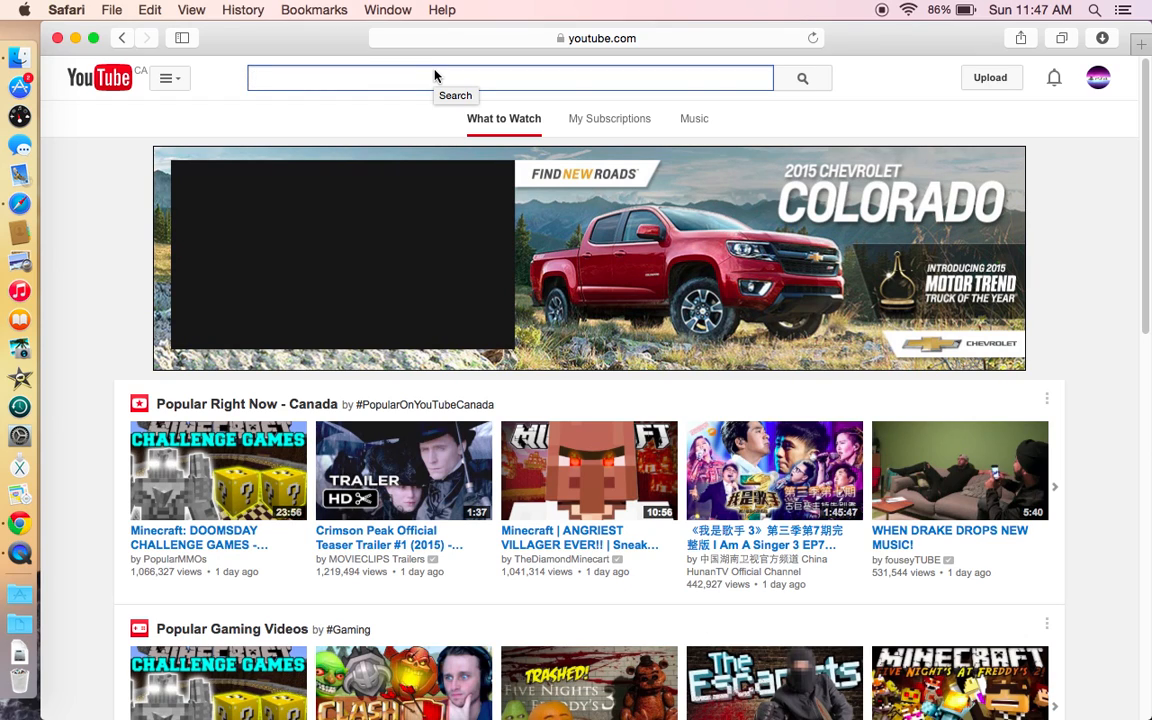
text(eminem rap god)
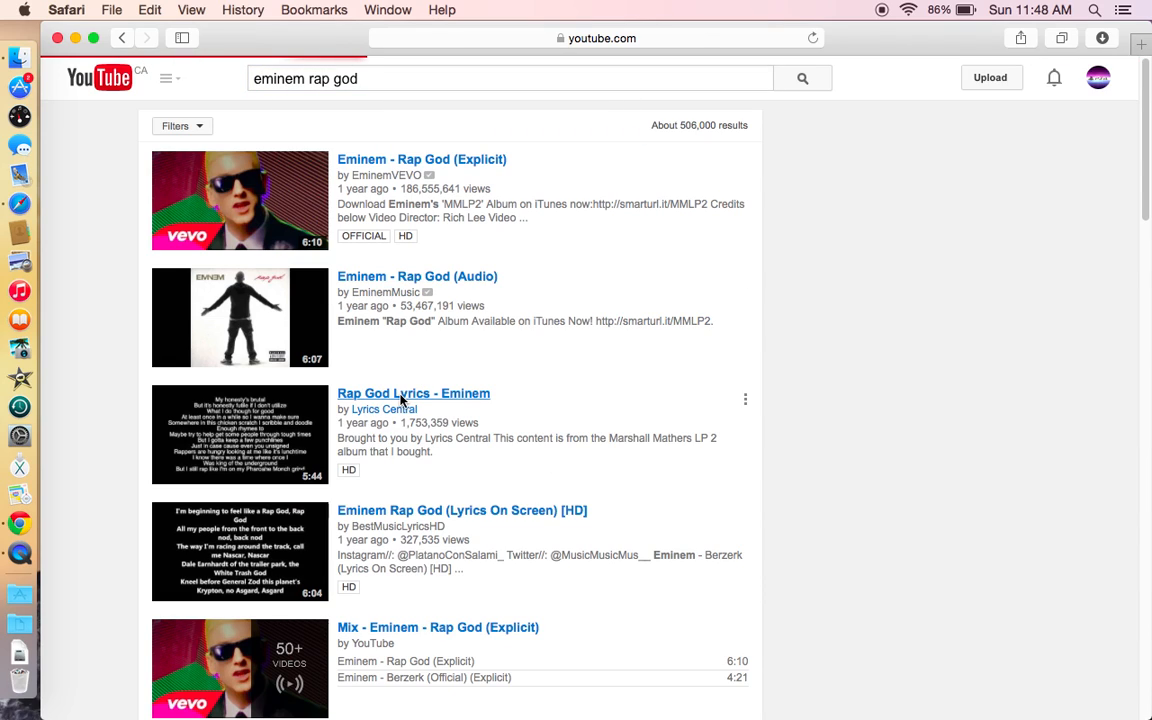
click(412, 392)
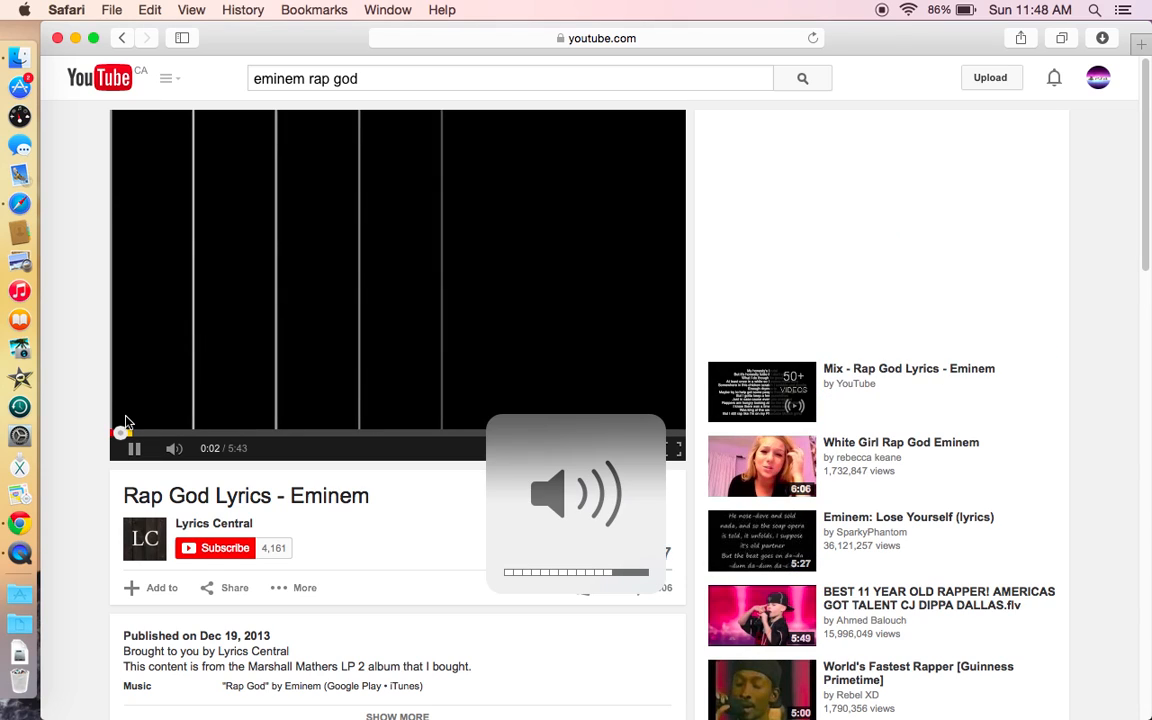
click(132, 448)
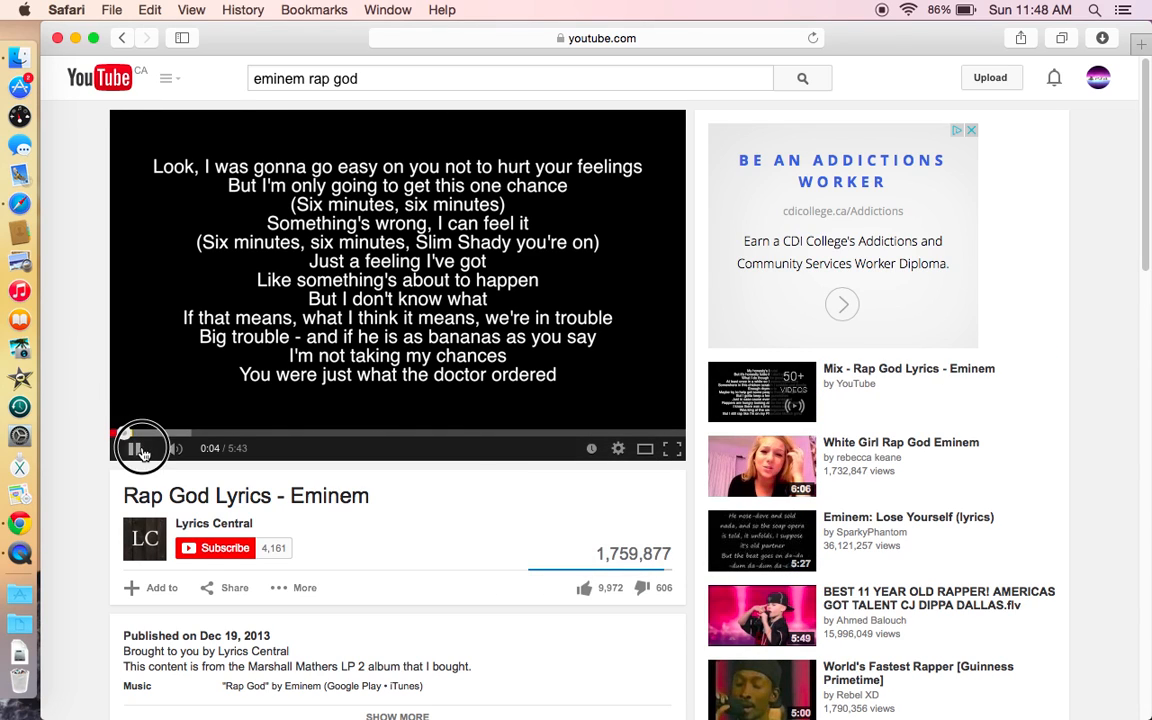
click(596, 38)
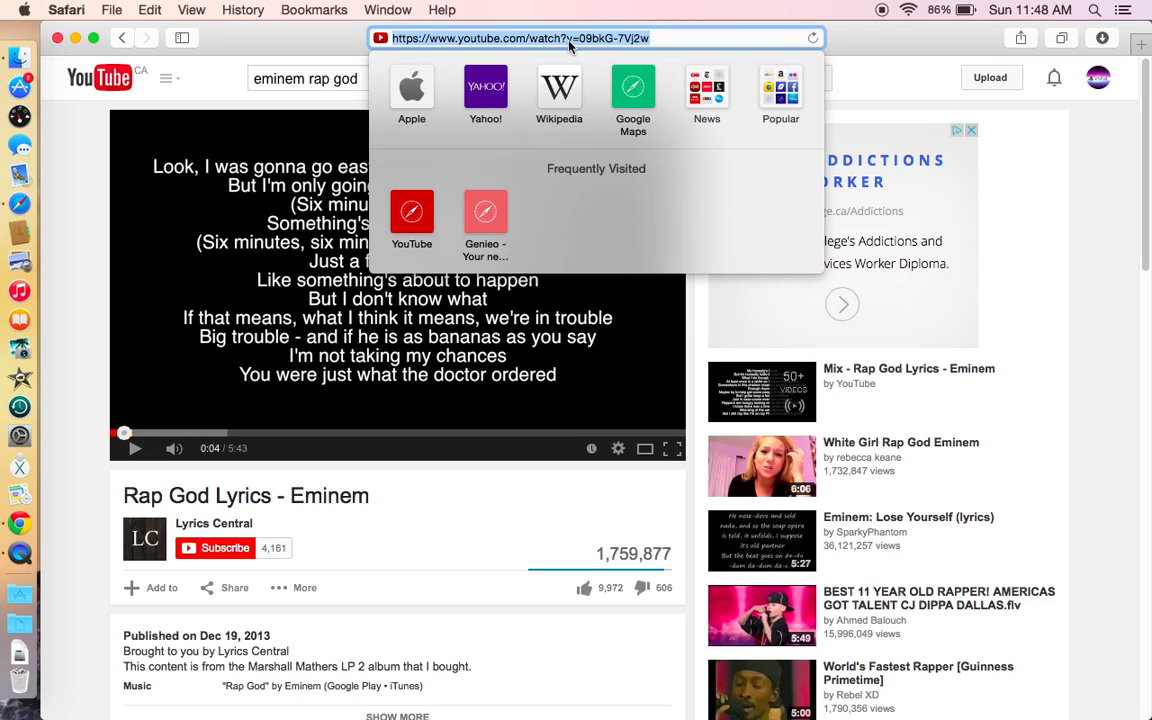
mouse_move(560, 148)
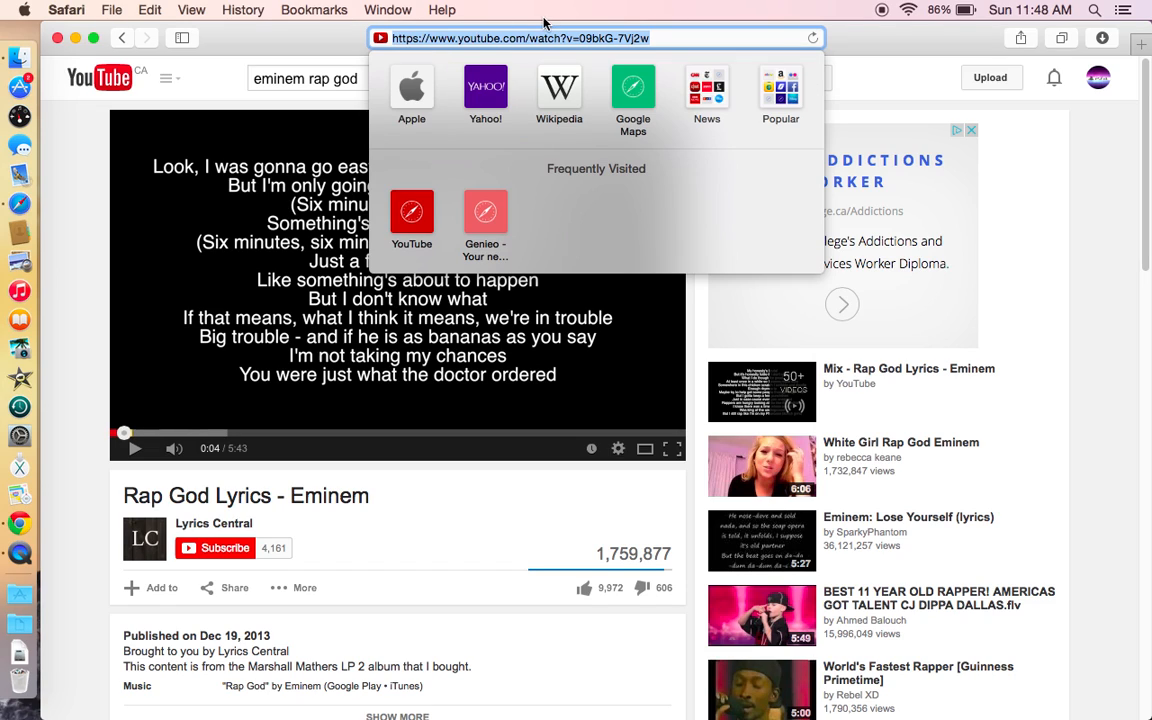
Select the video's URL and load google.ca in a new browser tab.
click(112, 8)
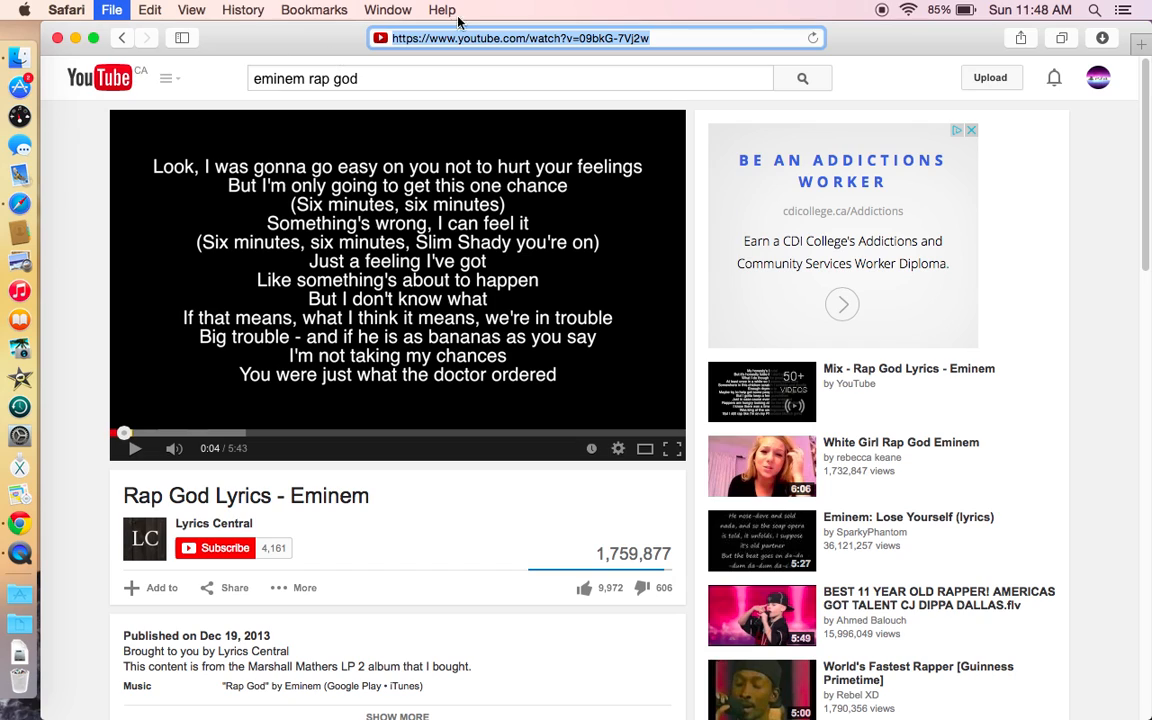
click(1140, 38)
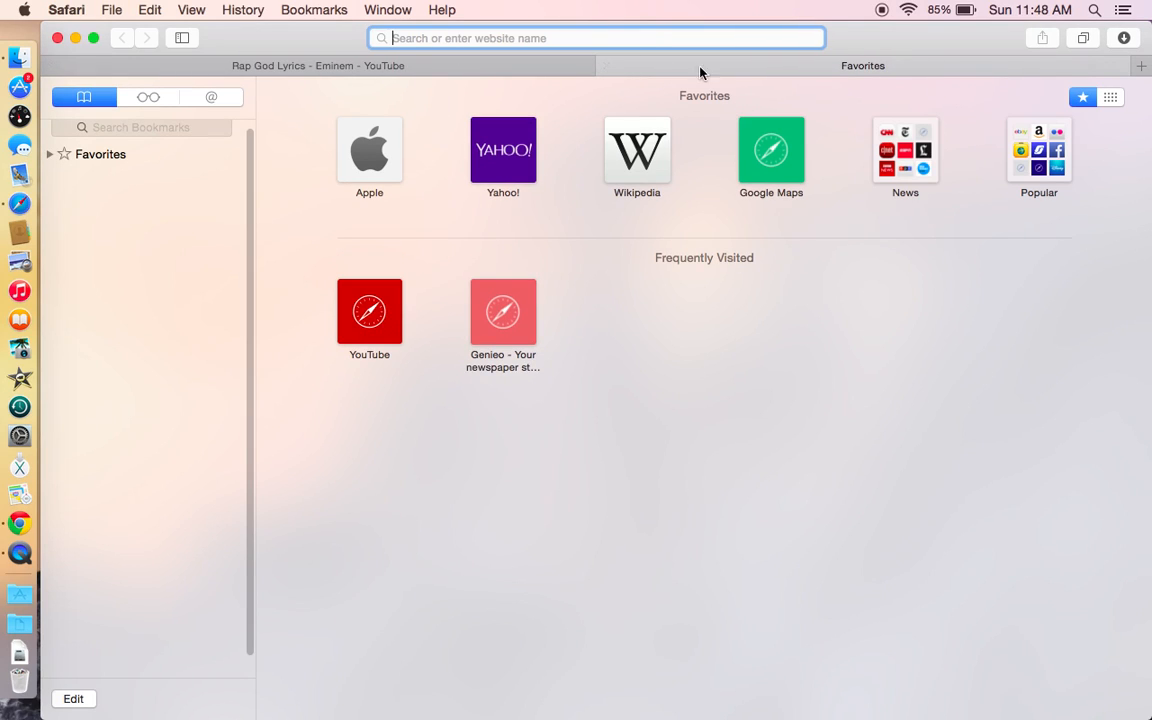
text(g)
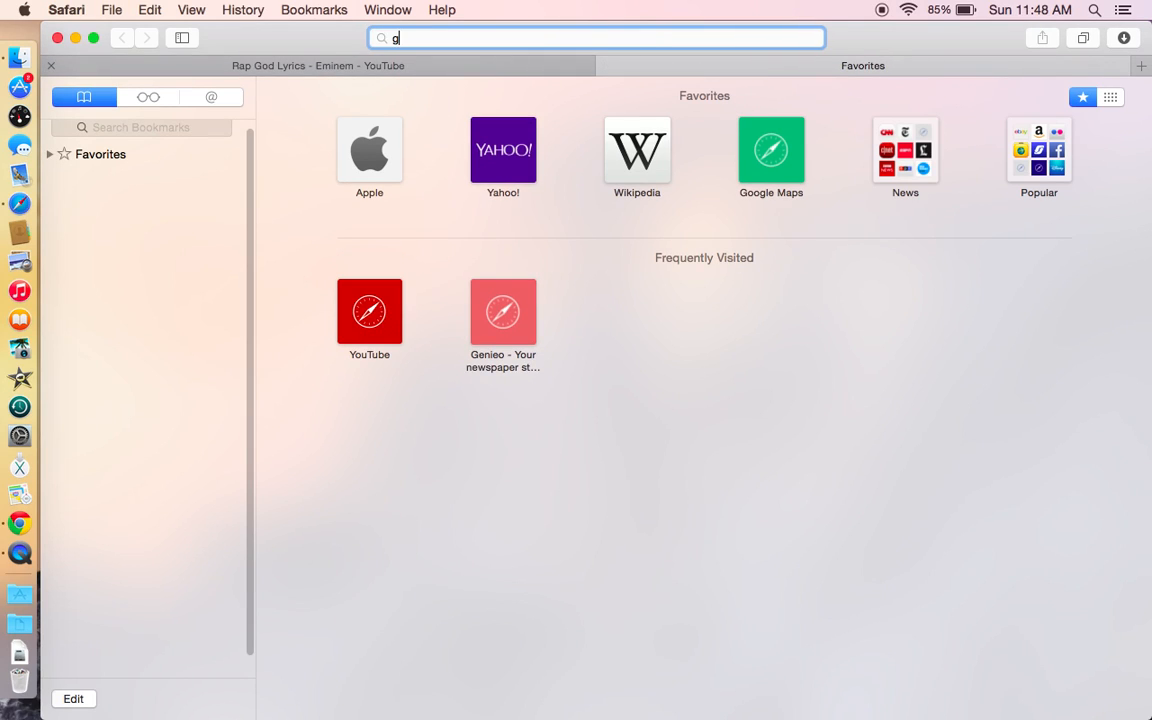
text(google.ca)
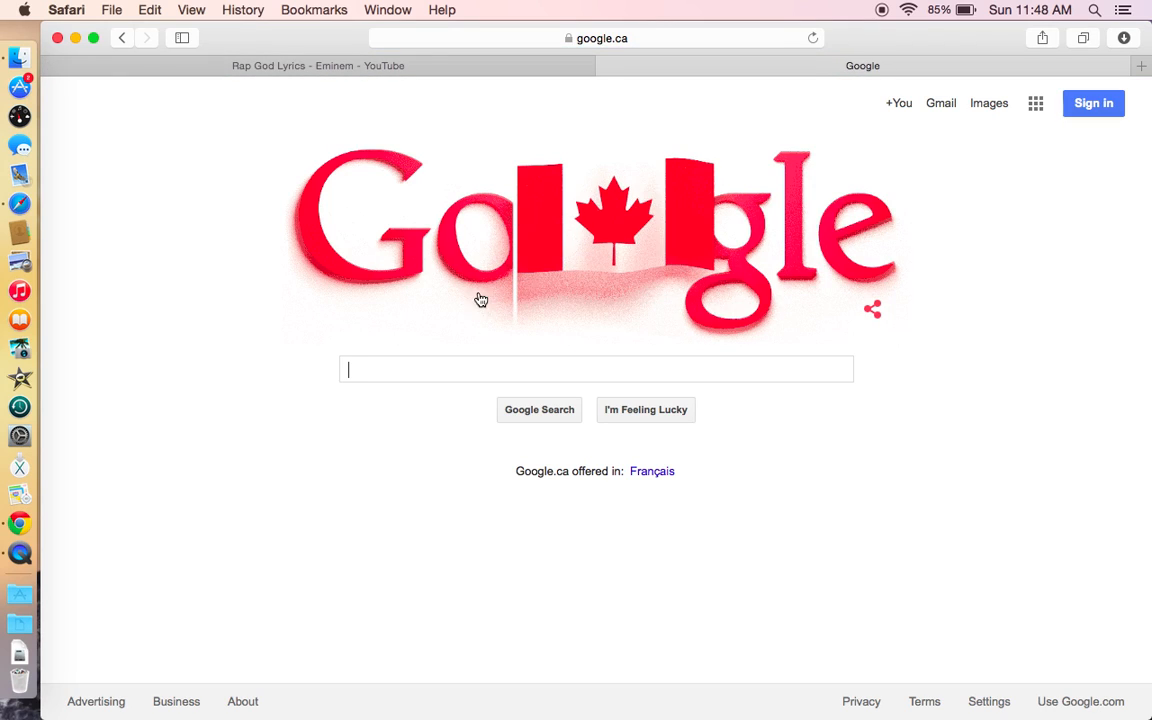
Search Google for 'youtube to mp3' and follow the YouTube to mp3 Converter result.
text(yi)
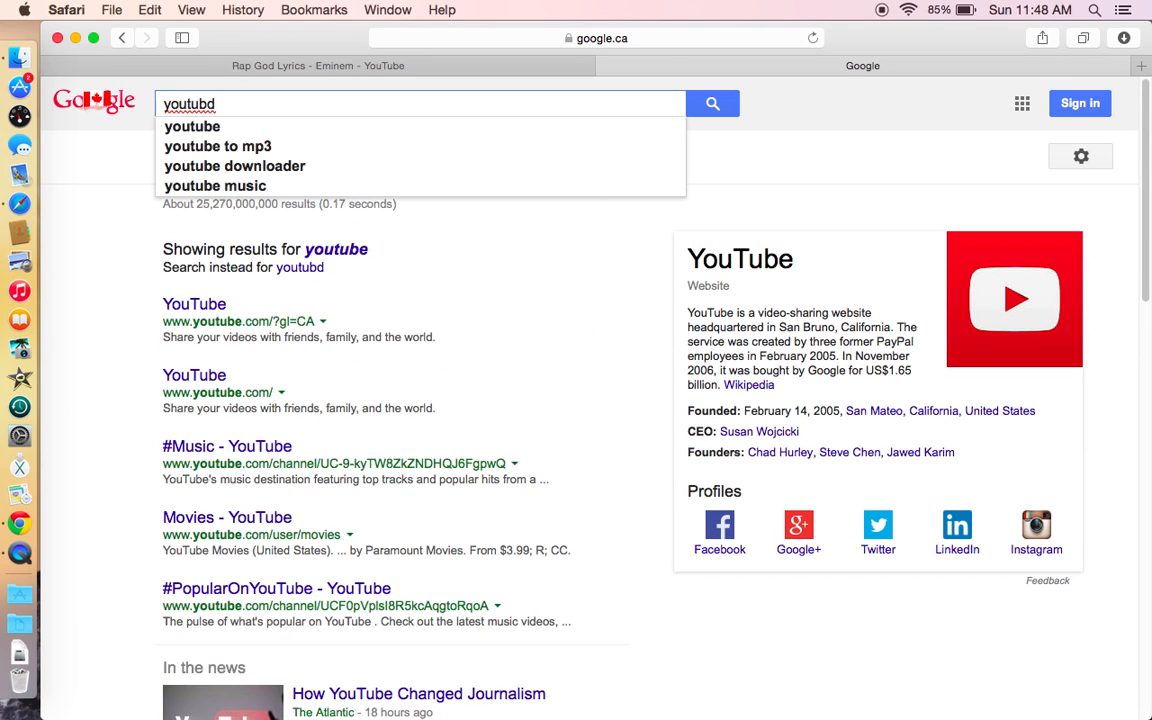
click(216, 146)
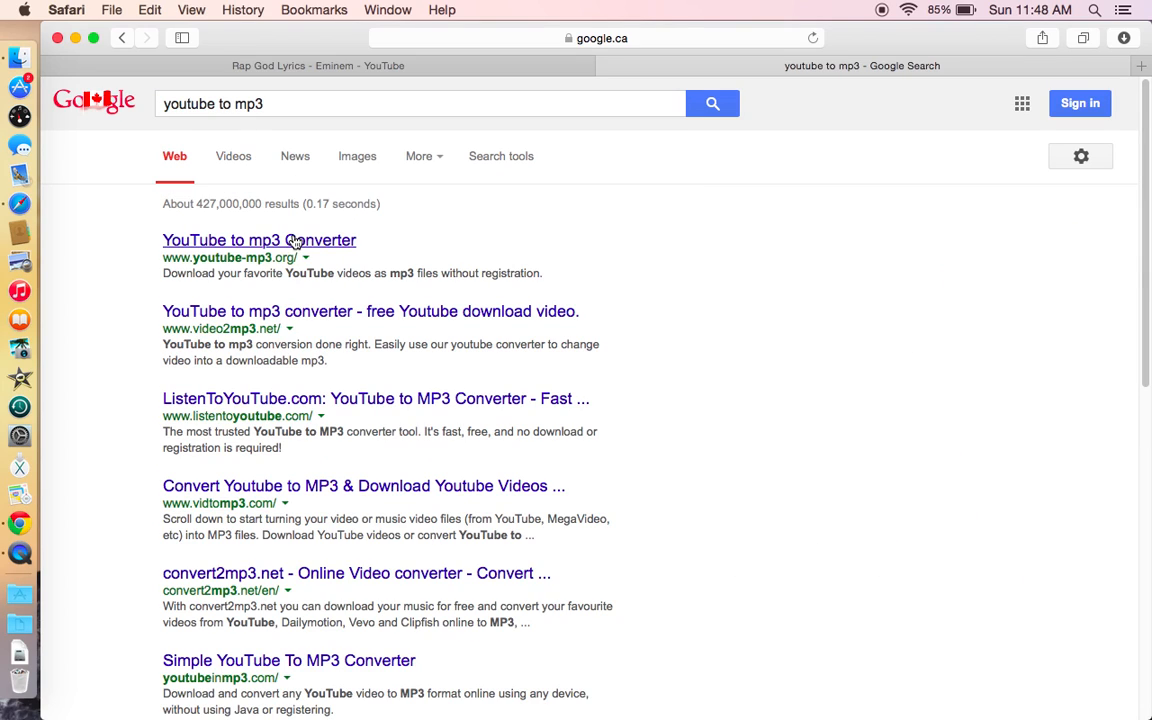
click(260, 240)
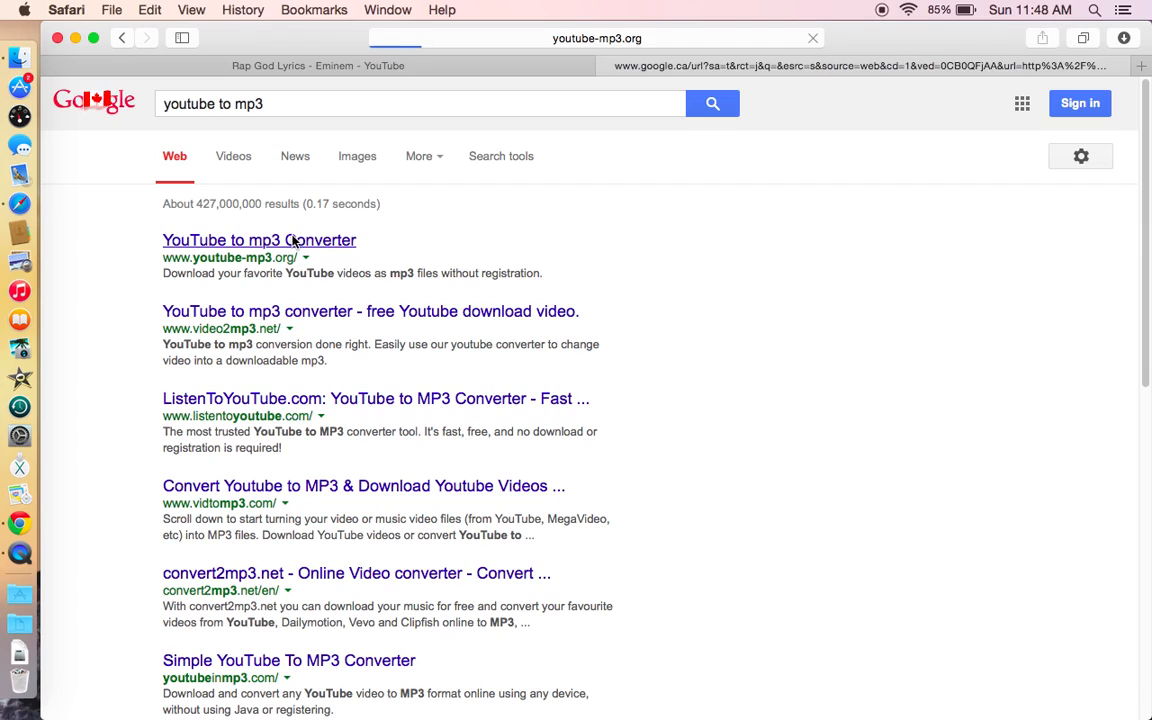
Download the converted Rap God Lyrics - Eminem MP3 from youtube-mp3.org.
click(260, 240)
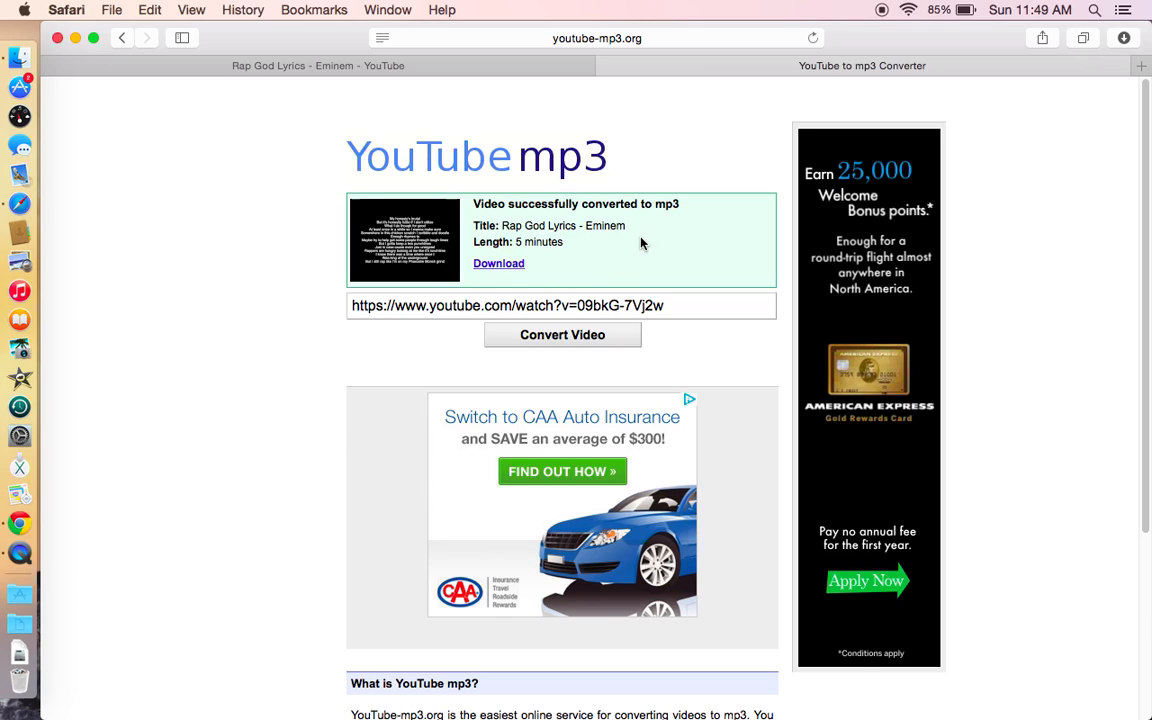
mouse_move(532, 260)
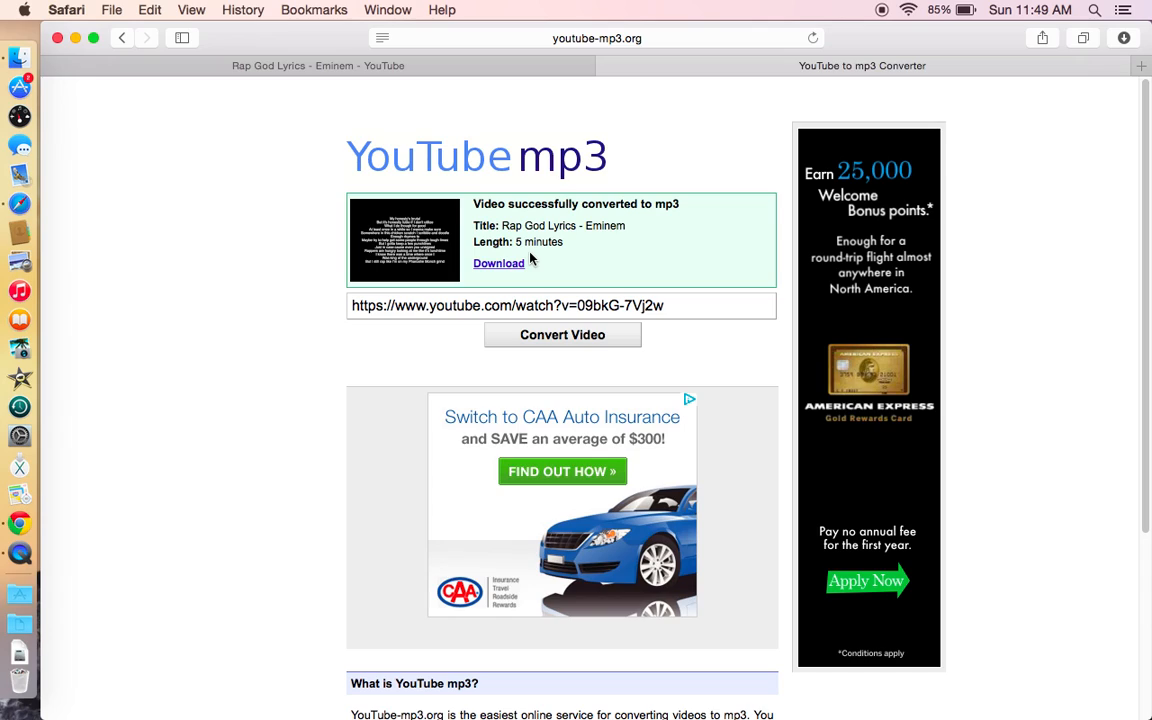
click(498, 264)
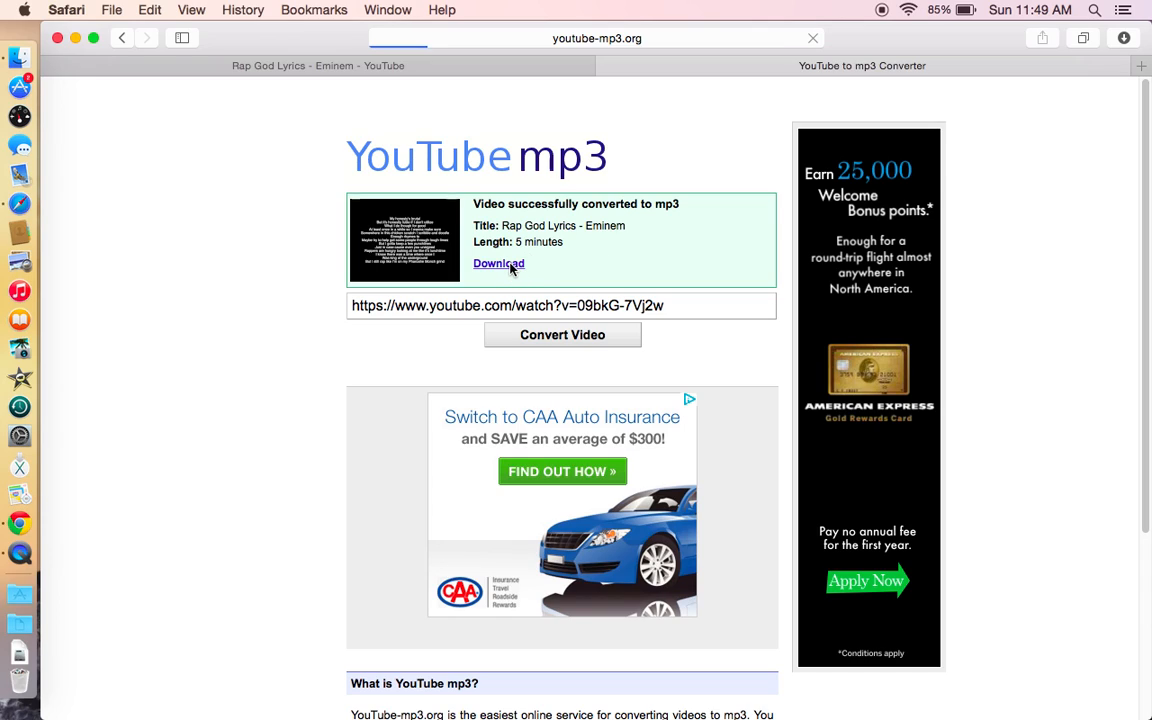
click(498, 264)
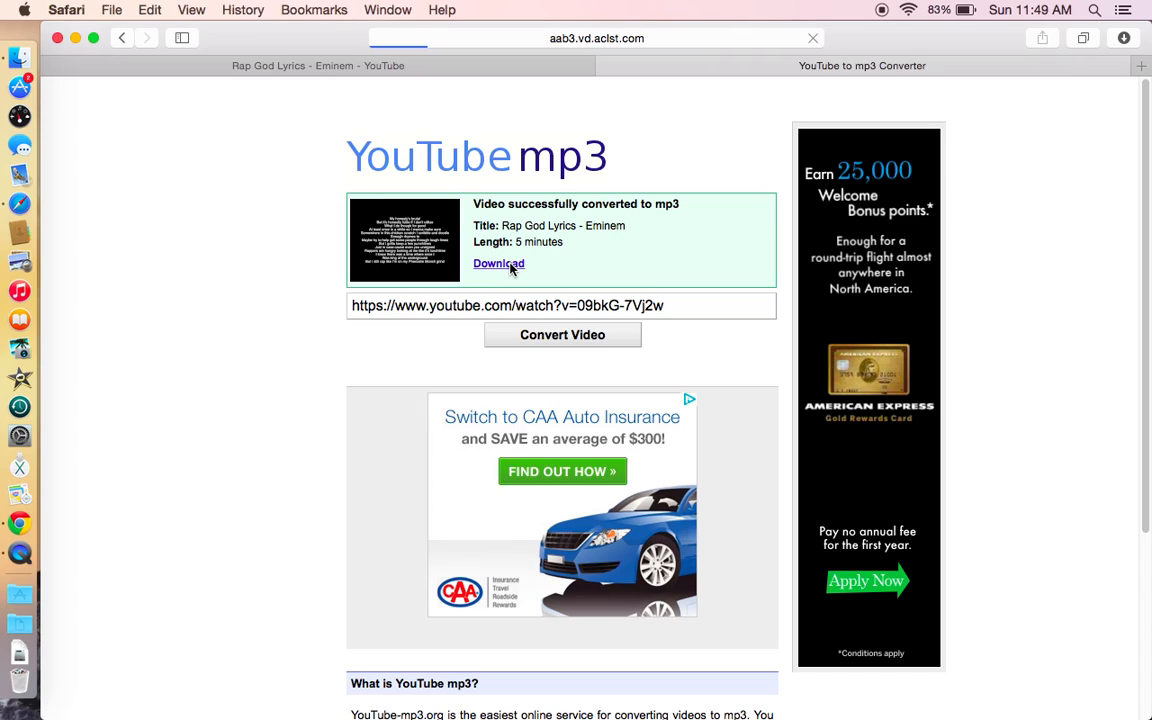
mouse_move(236, 636)
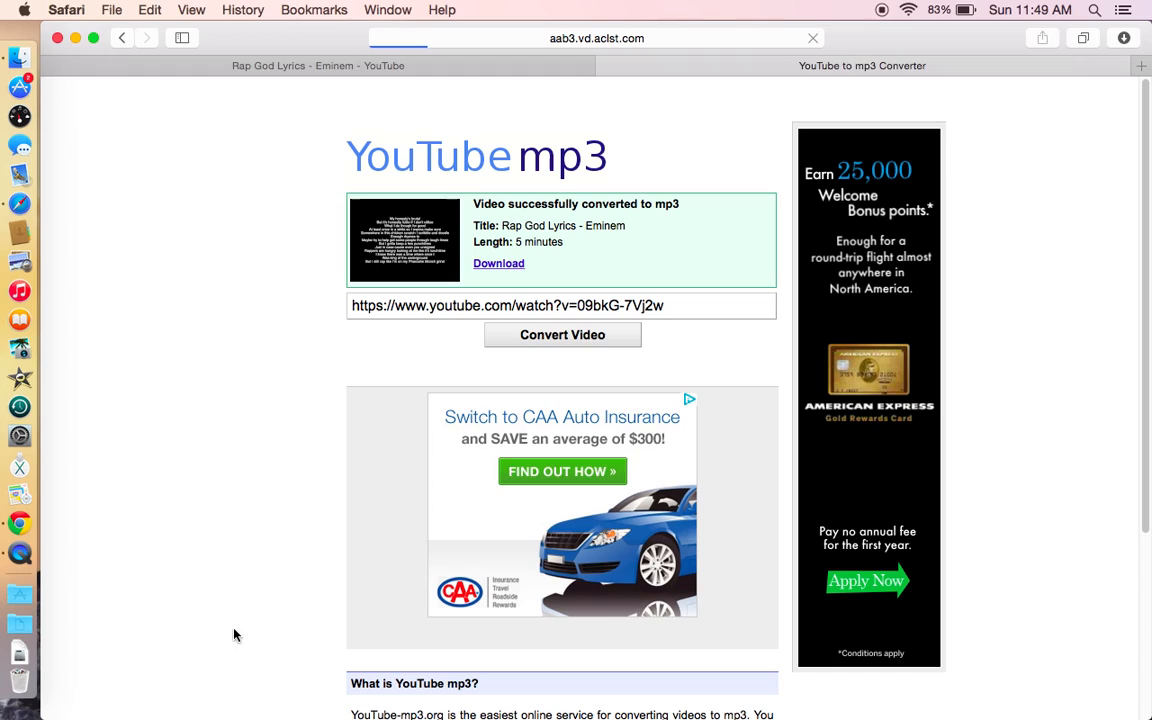
mouse_move(324, 660)
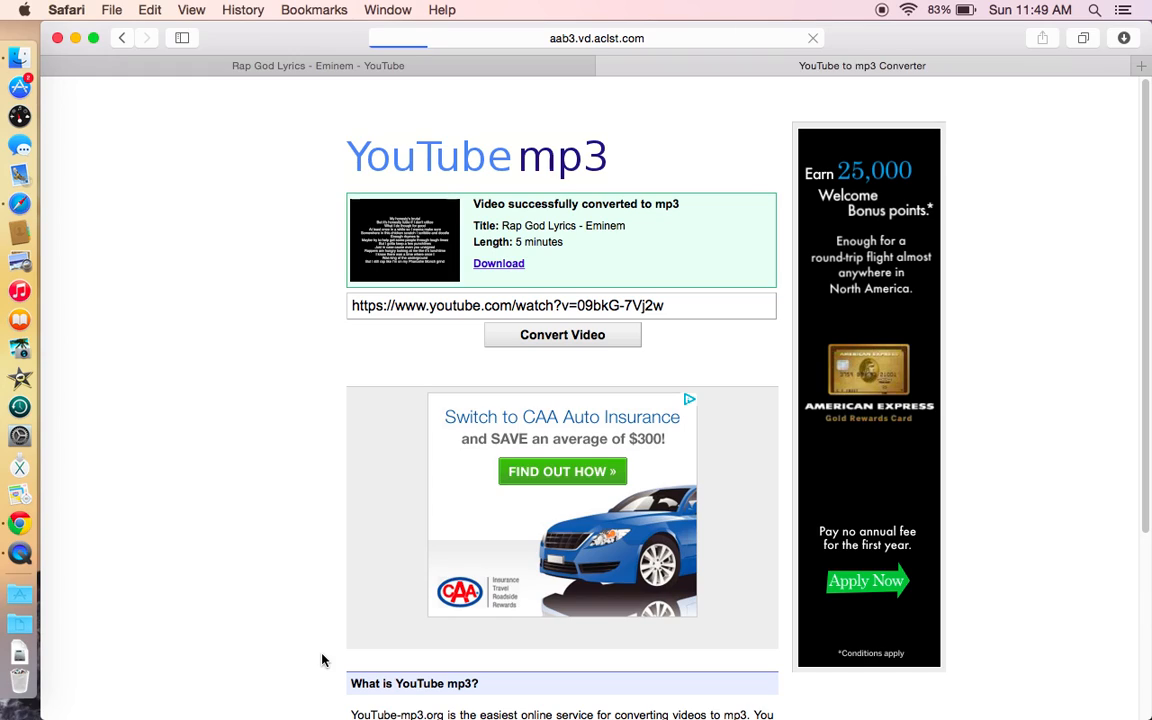
mouse_move(718, 24)
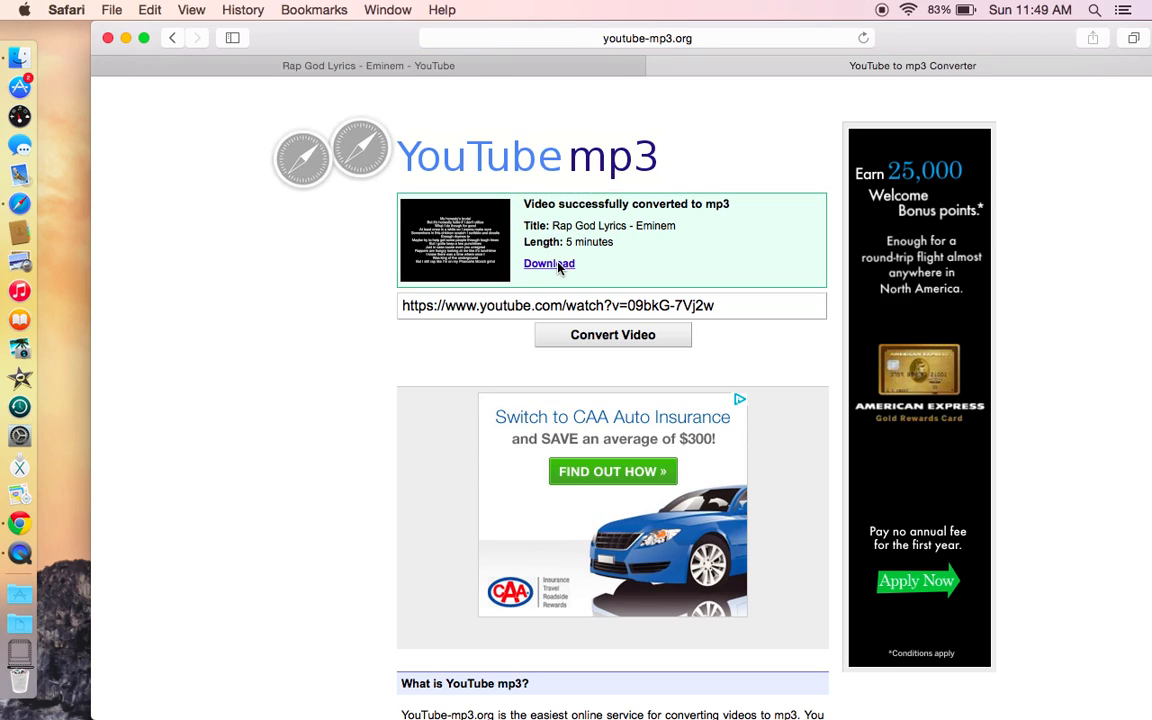
click(548, 264)
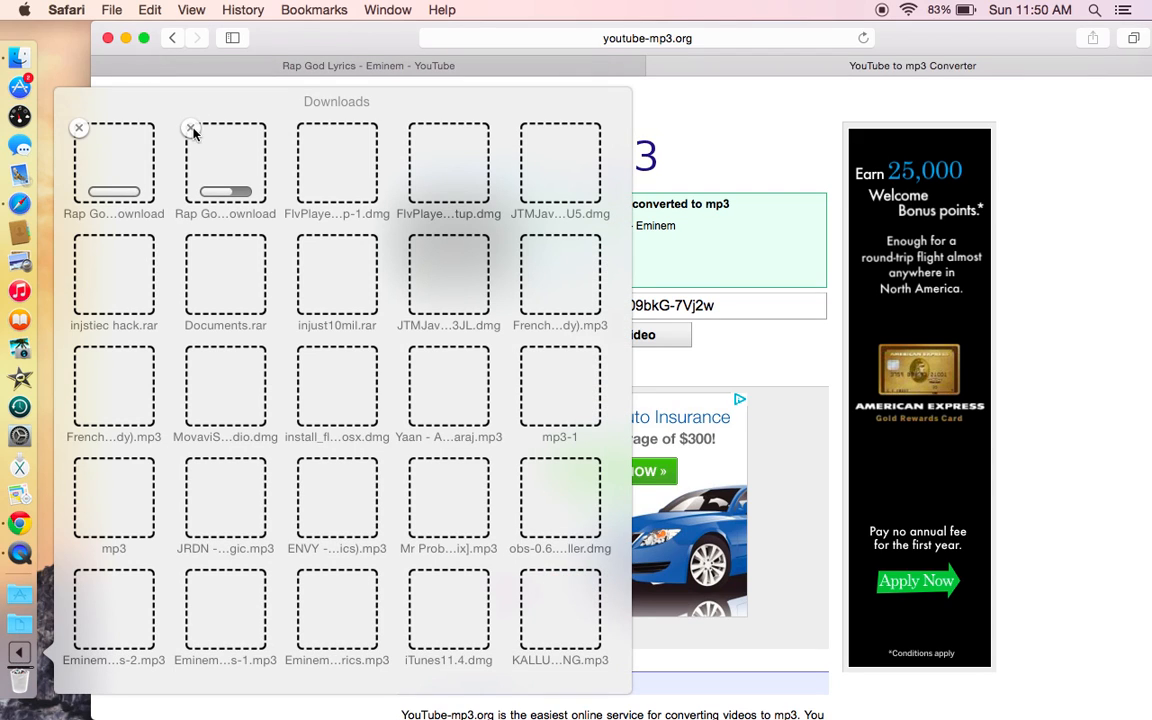
click(190, 128)
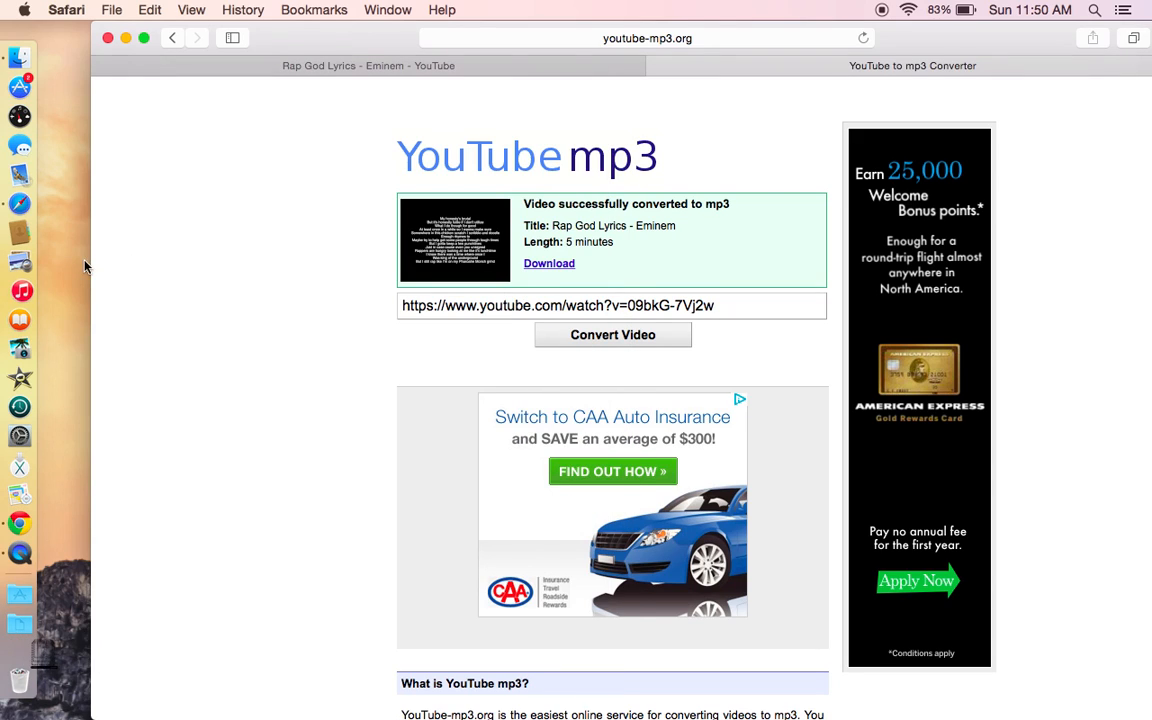
mouse_move(20, 292)
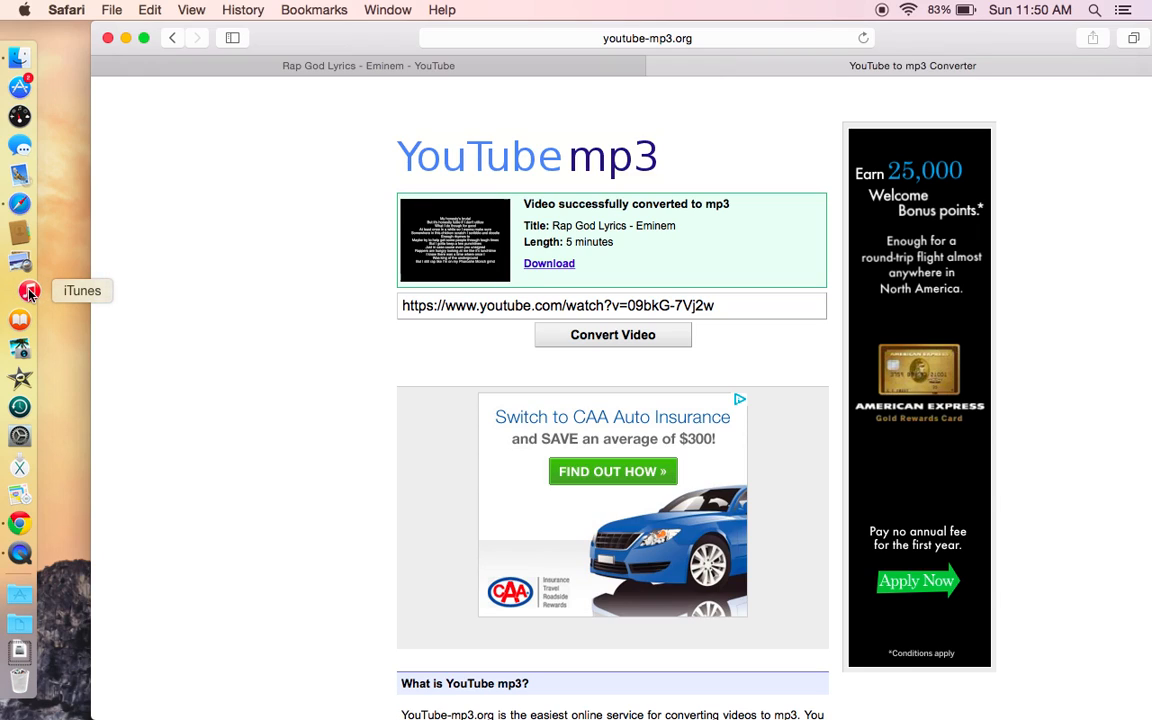
mouse_move(20, 290)
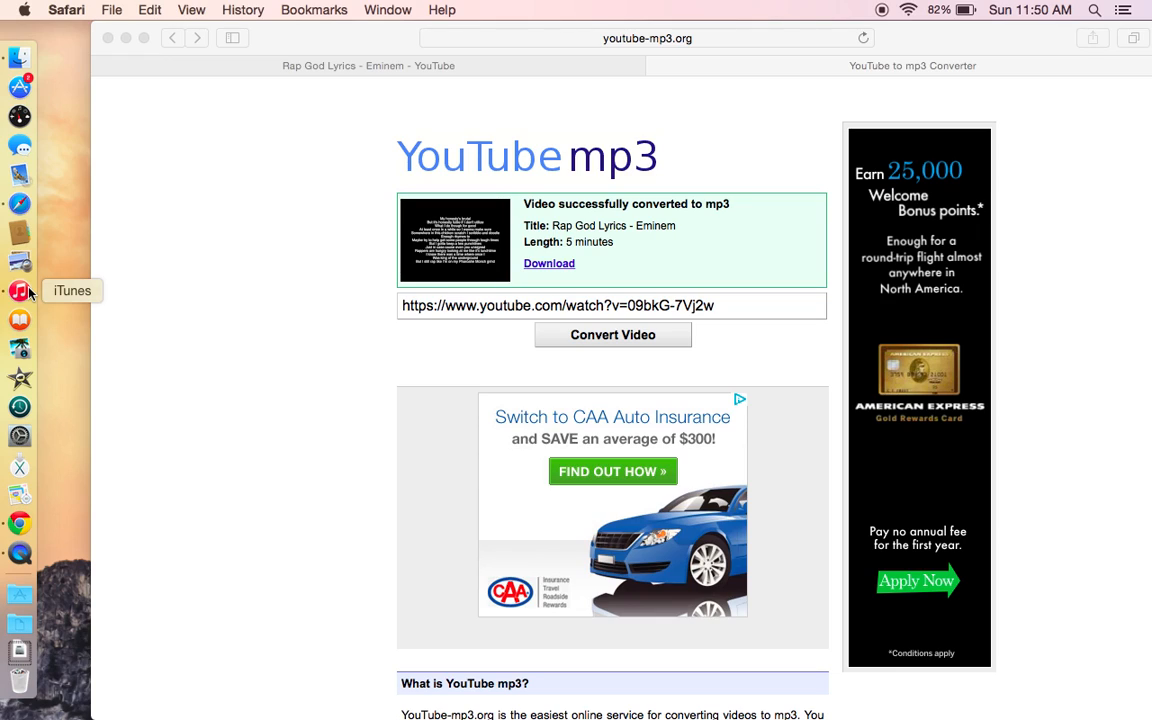
Launch iTunes from the Dock to show My Music.
click(20, 290)
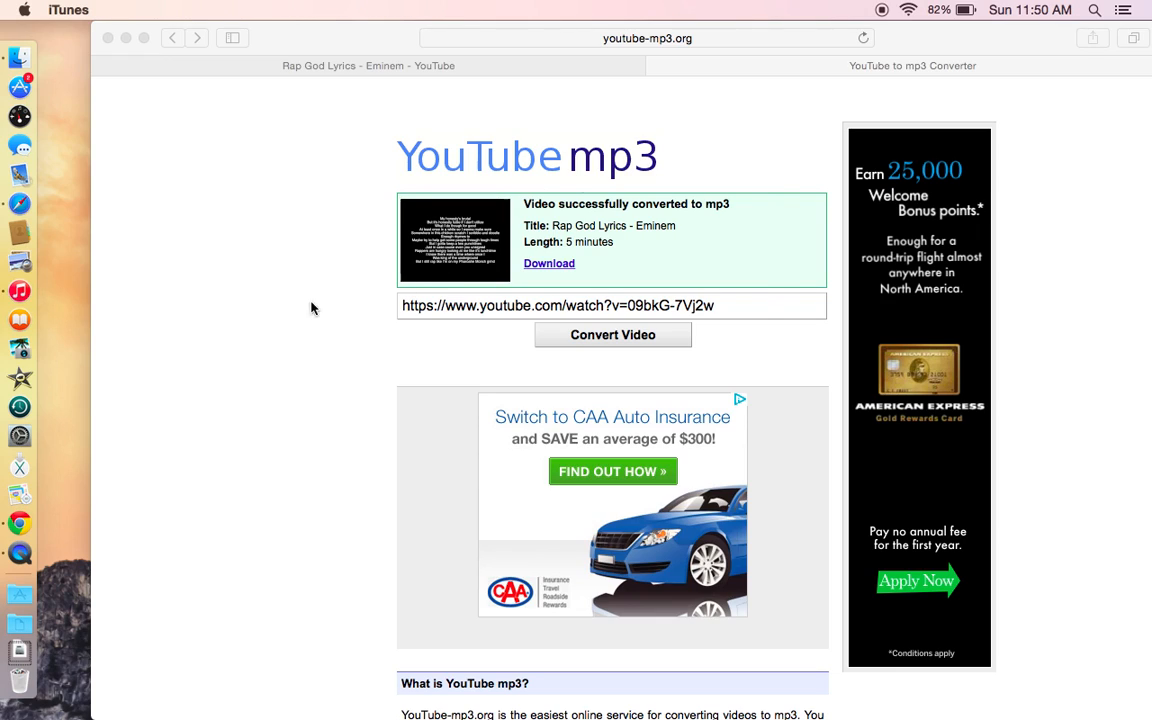
mouse_move(690, 236)
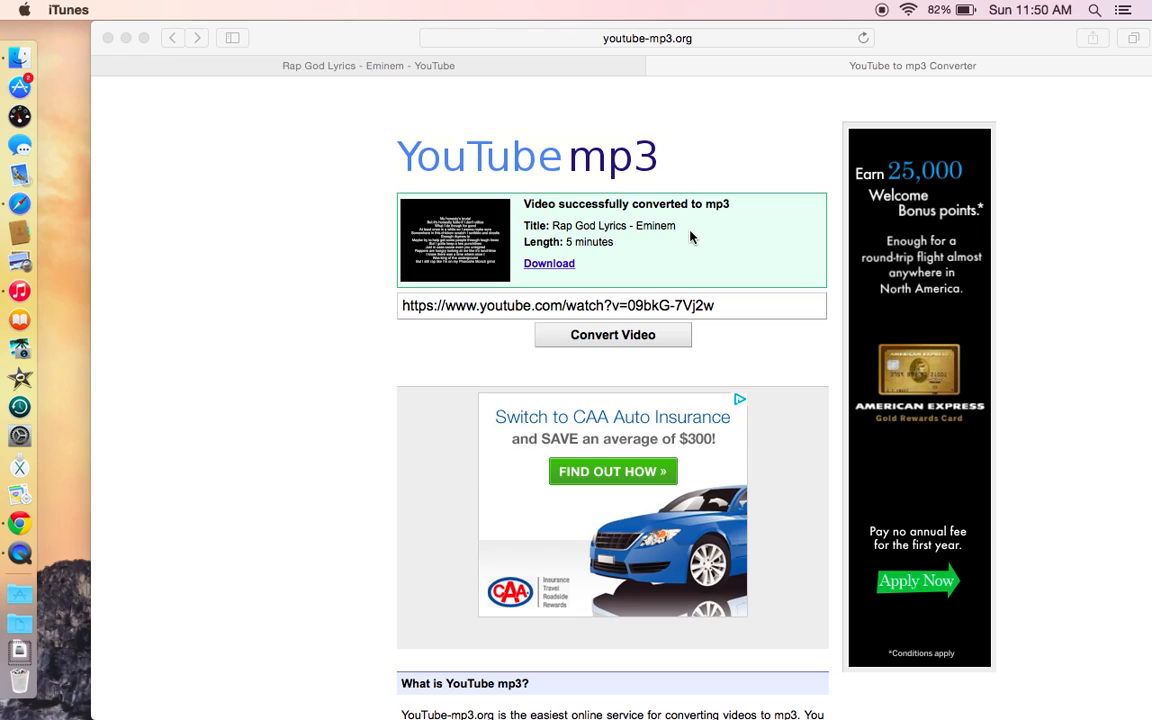
mouse_move(532, 468)
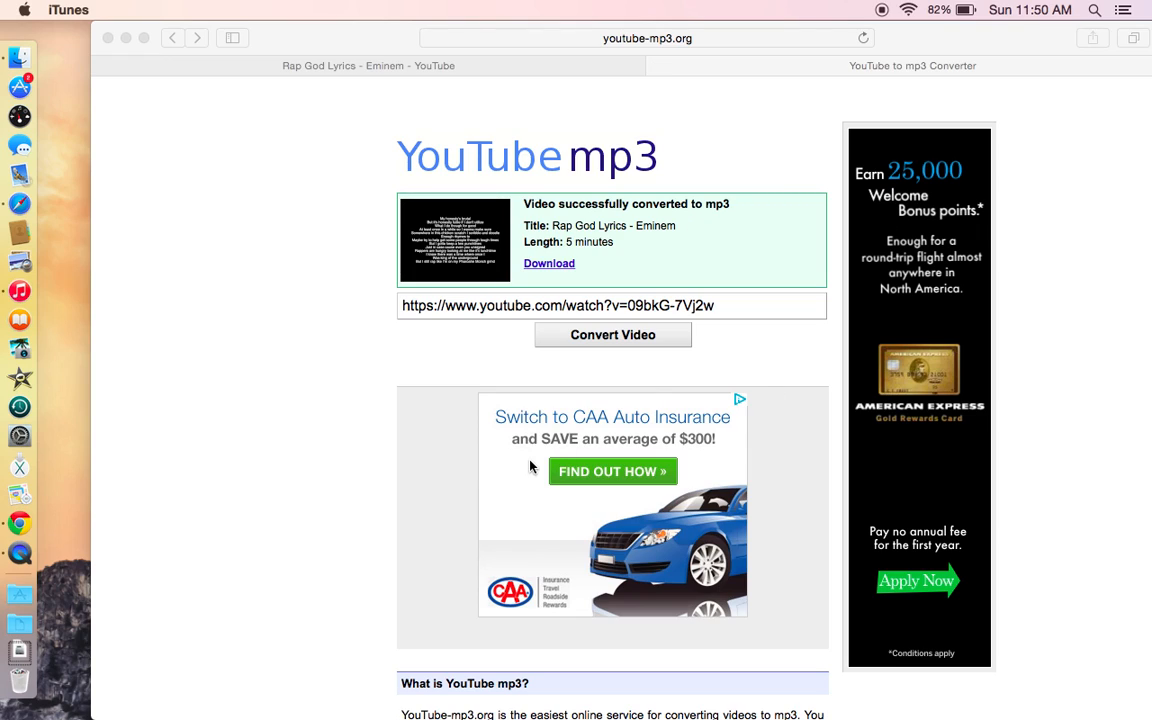
mouse_move(20, 290)
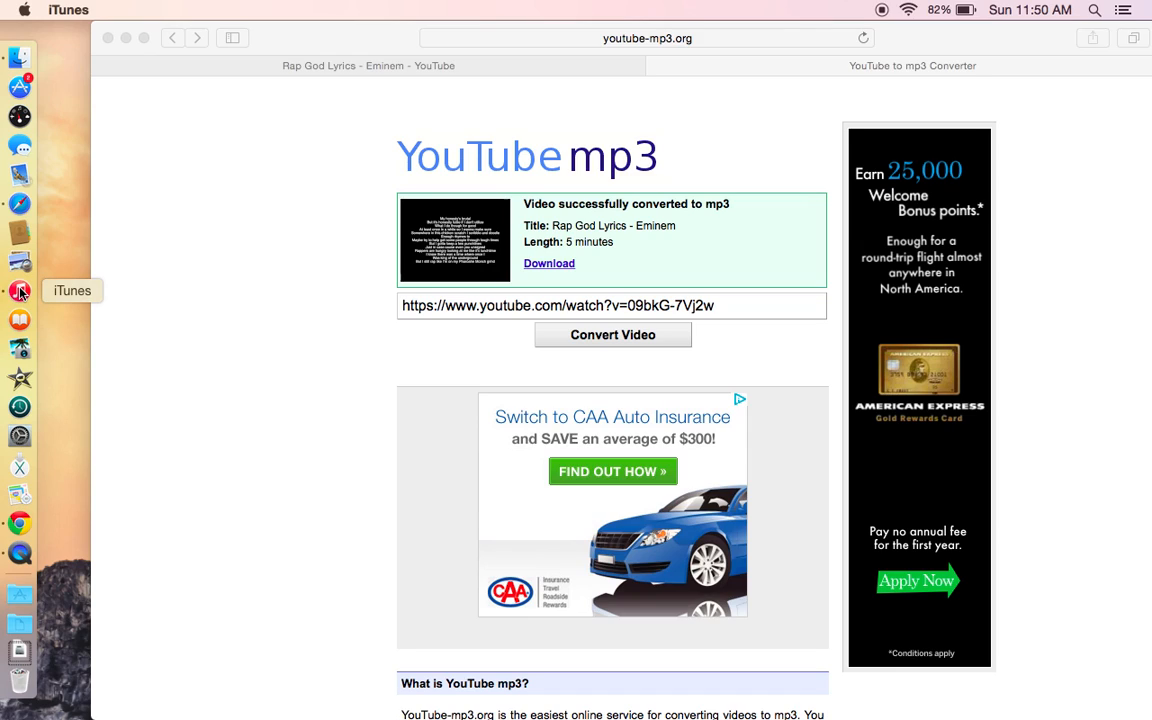
mouse_move(60, 280)
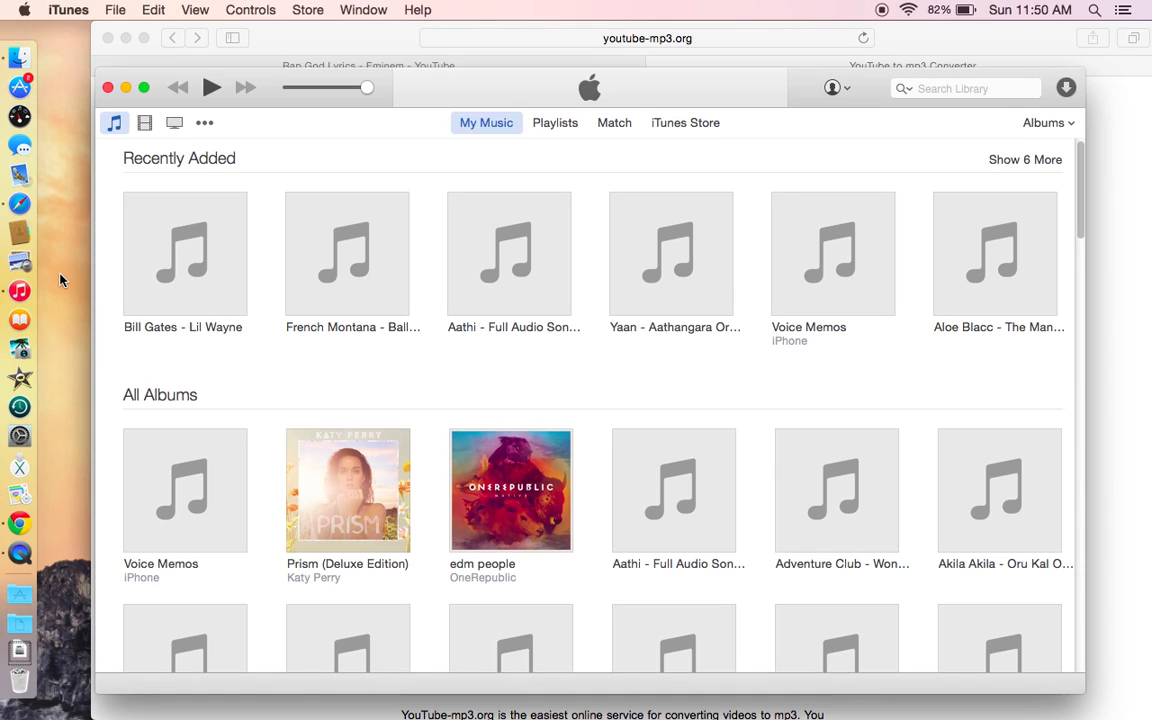
mouse_move(1020, 204)
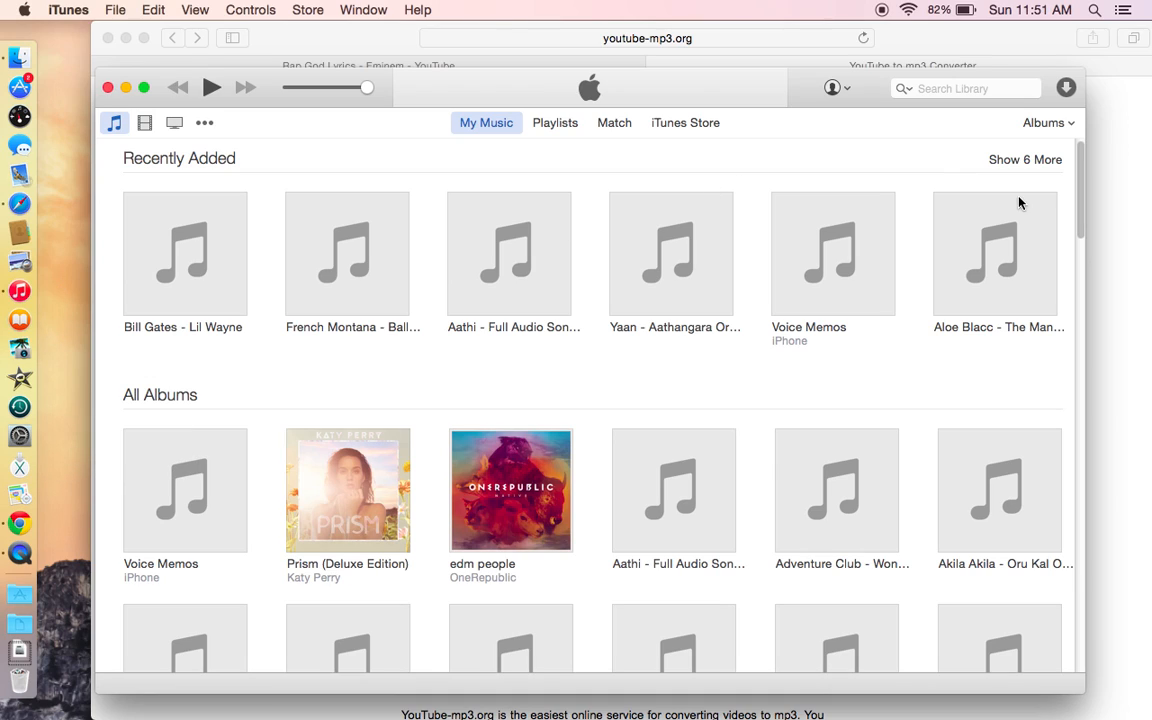
mouse_move(1088, 324)
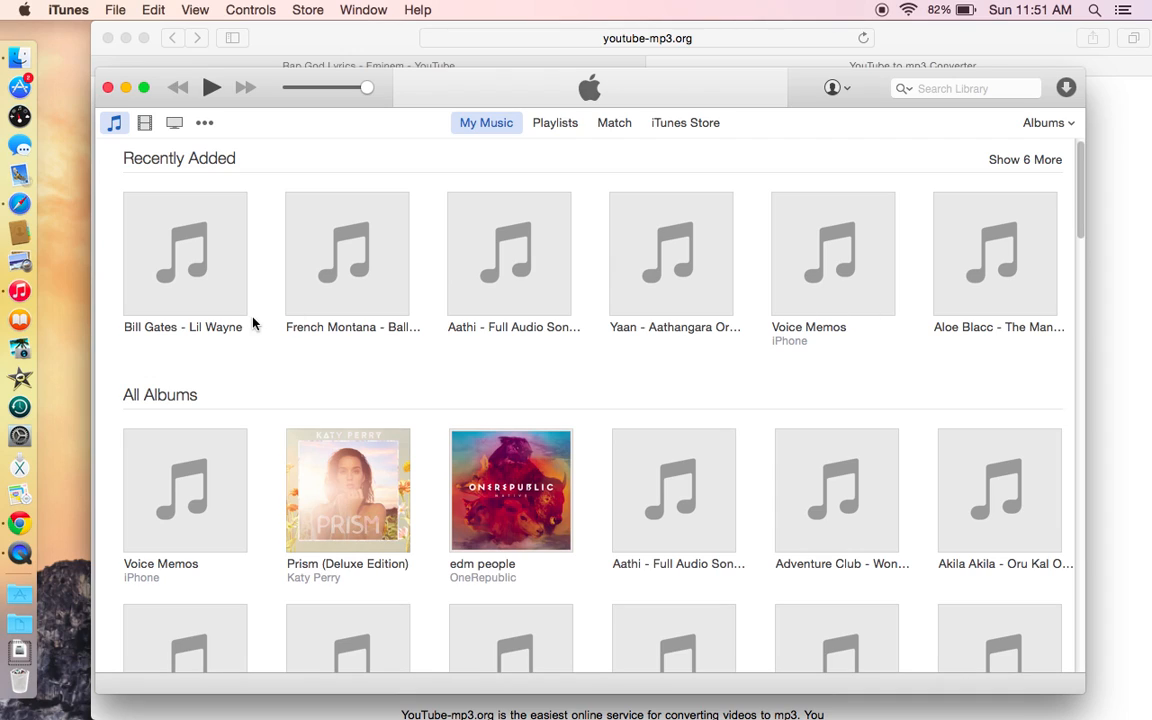
mouse_move(324, 560)
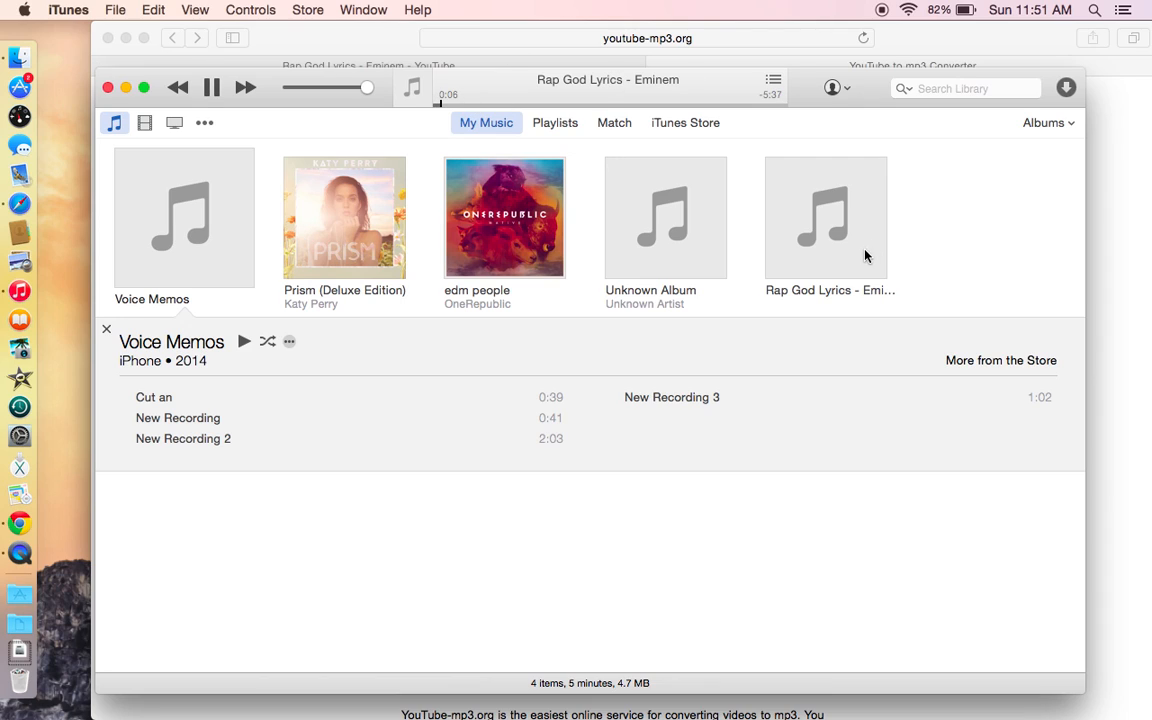
Play Rap God Lyrics - Eminem from the library and hide the windows to reveal the desktop.
click(824, 216)
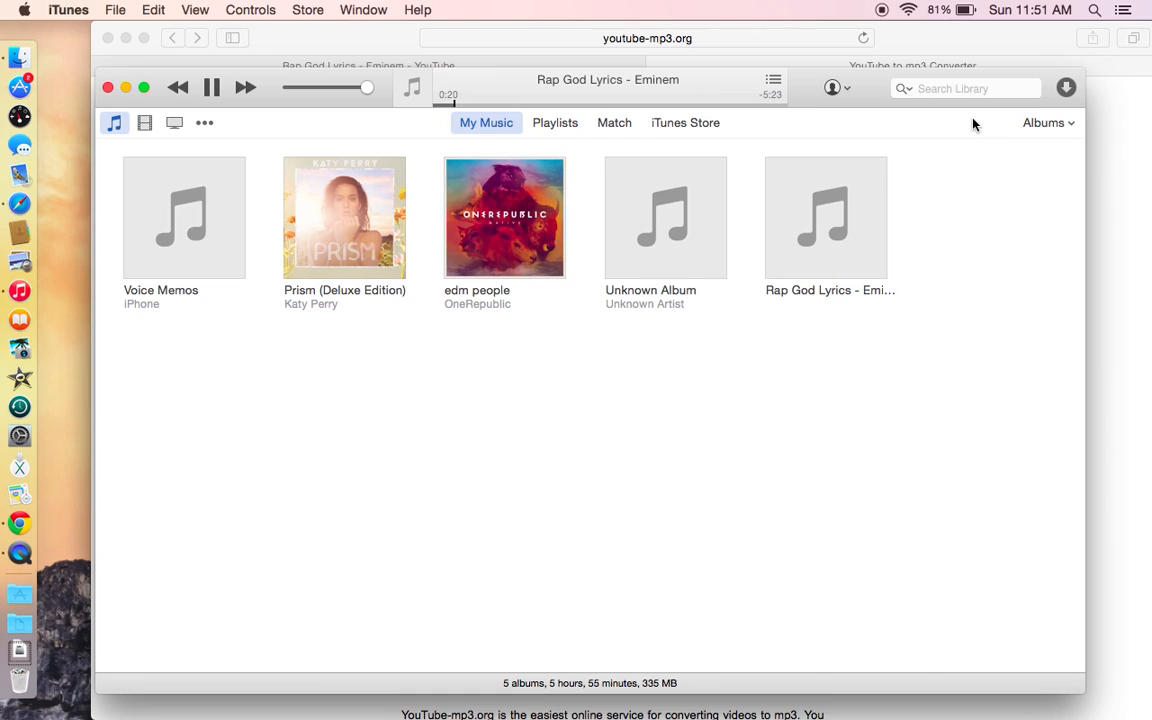
mouse_move(612, 332)
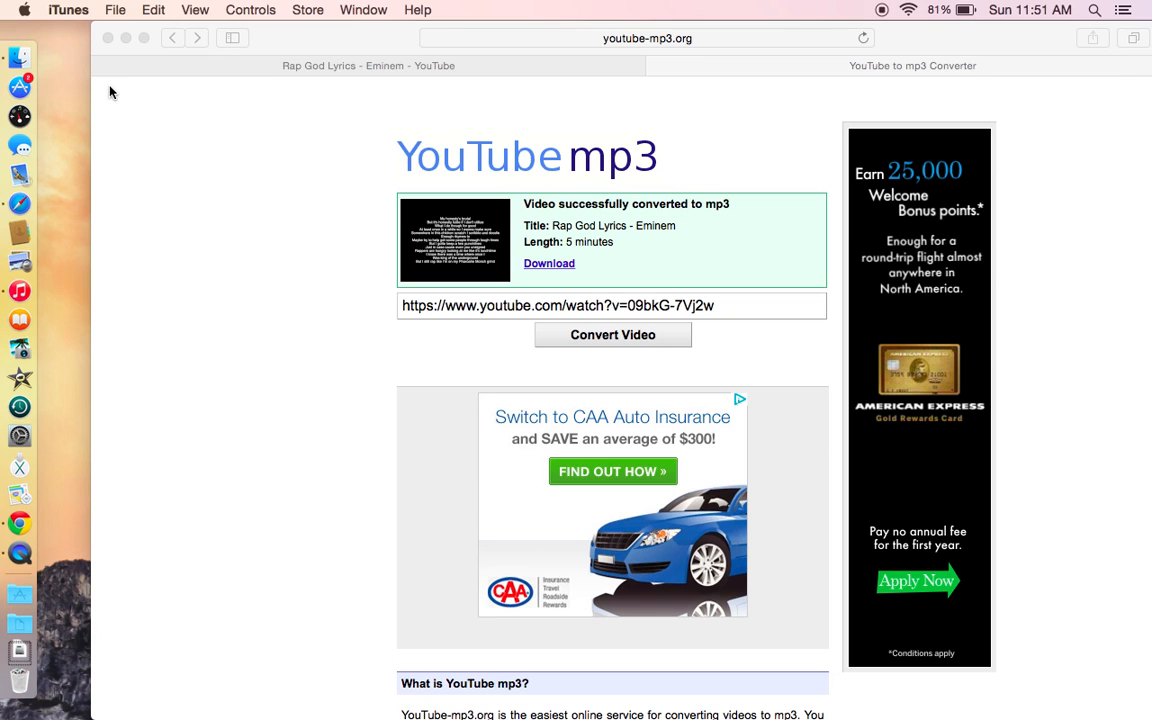
click(108, 38)
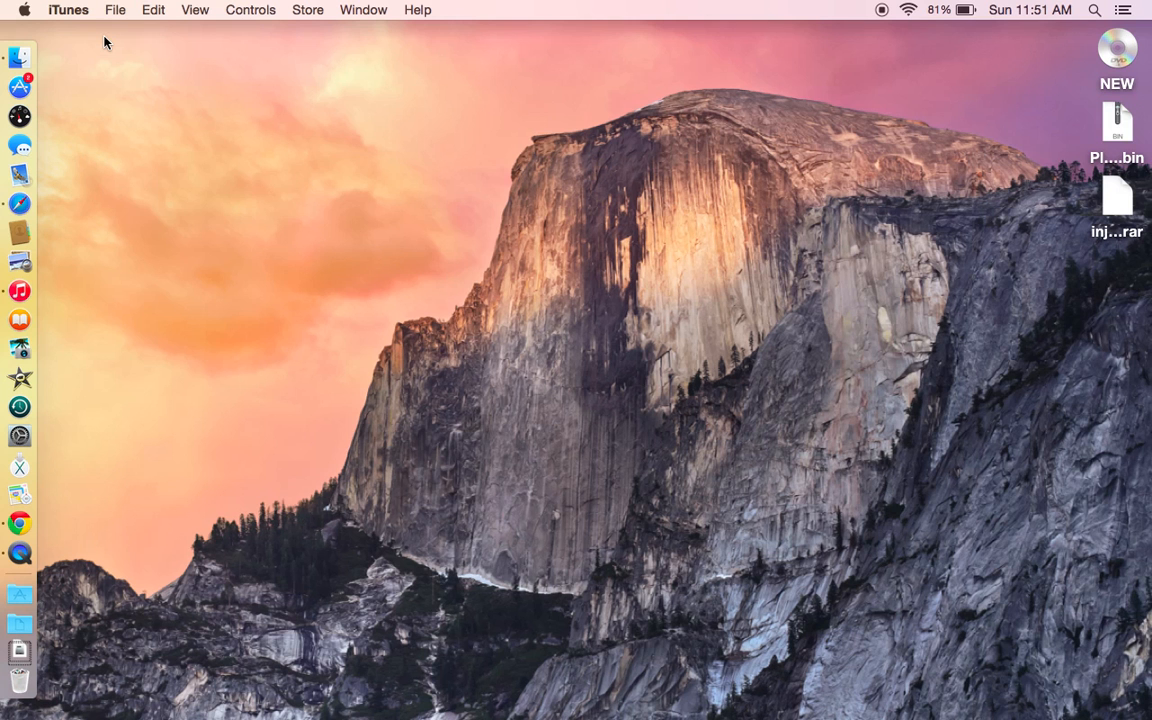